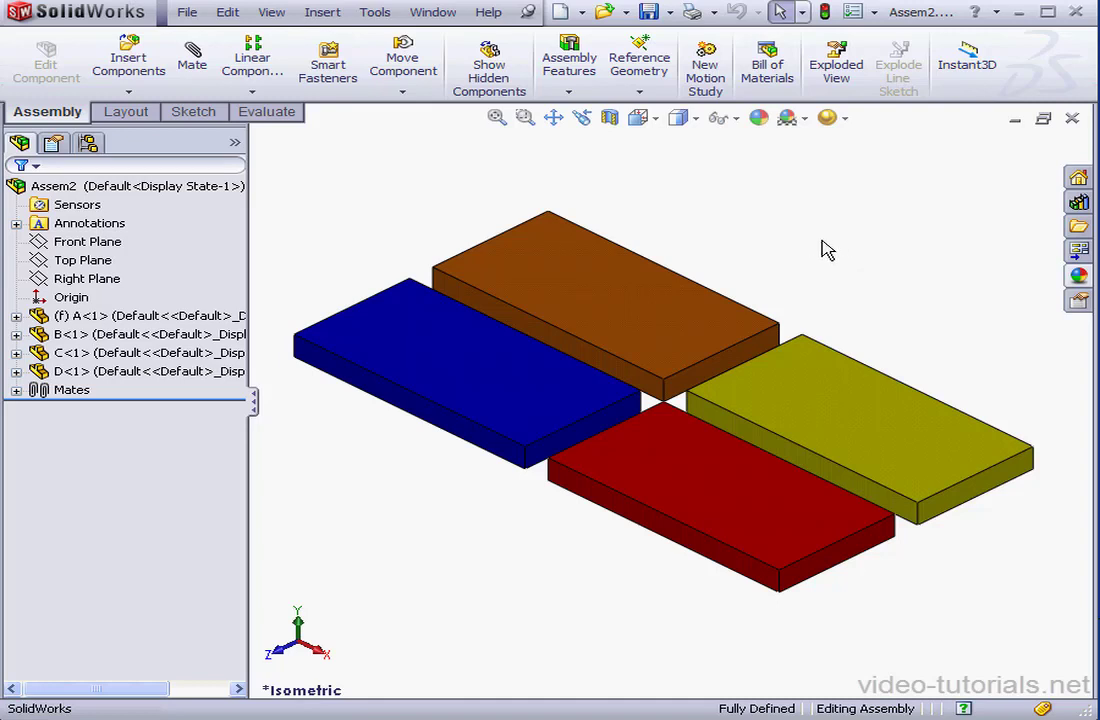
mouse_move(810, 246)
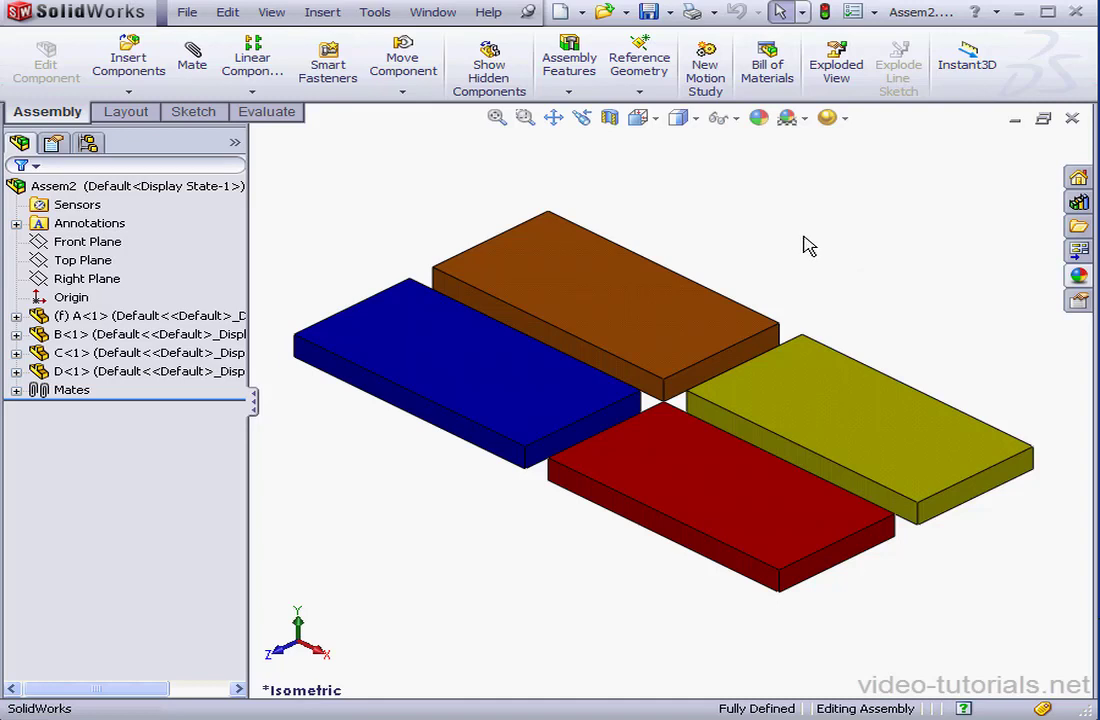
mouse_move(795, 235)
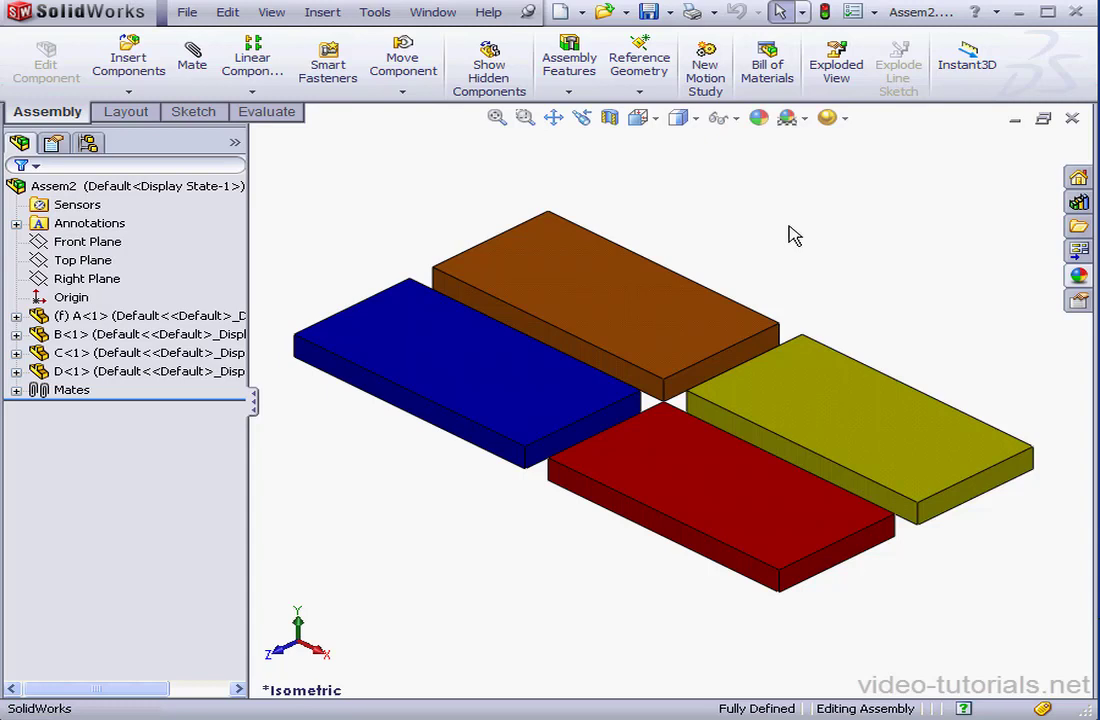
mouse_move(789, 221)
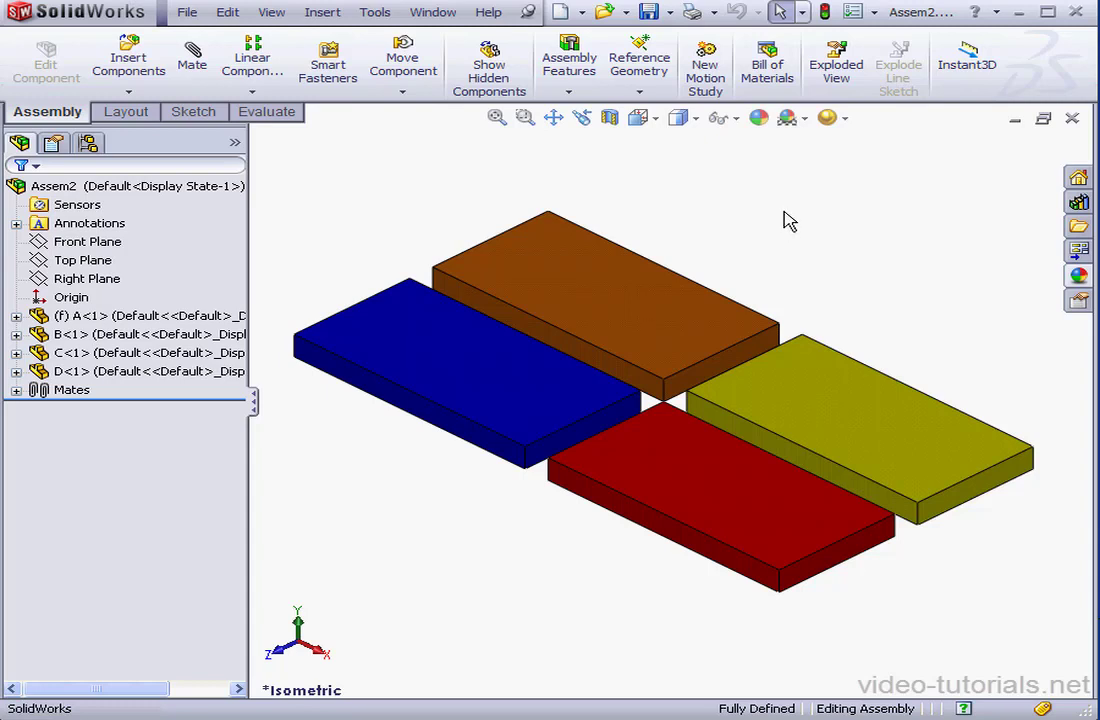
mouse_move(423, 272)
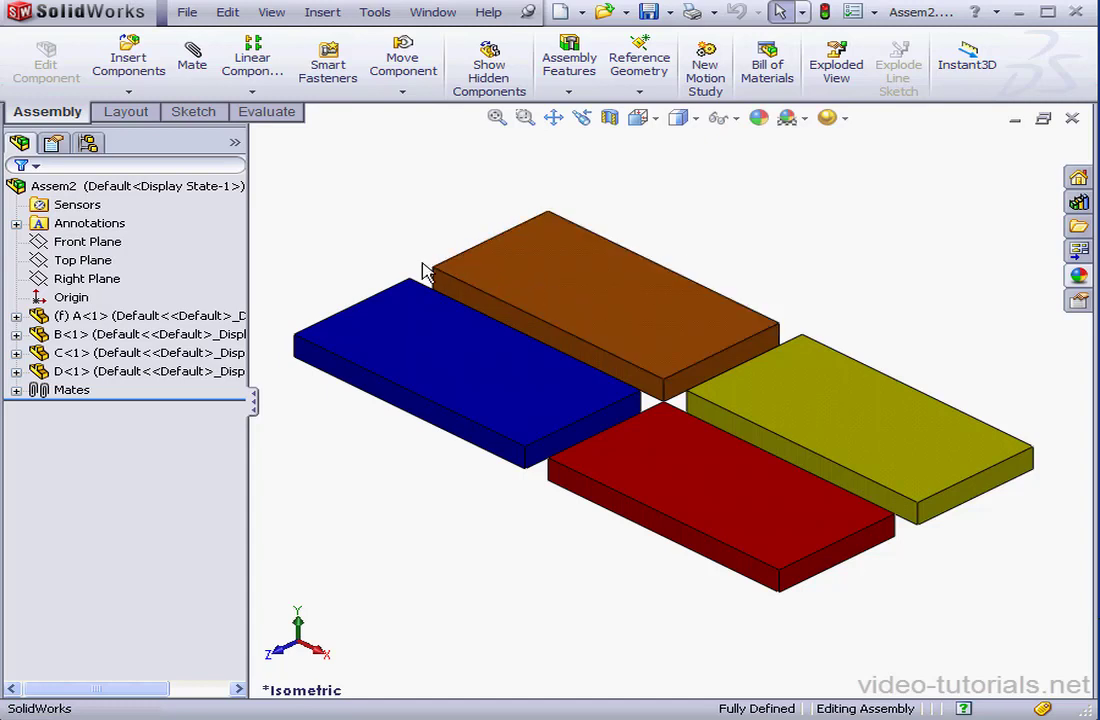
mouse_move(372, 272)
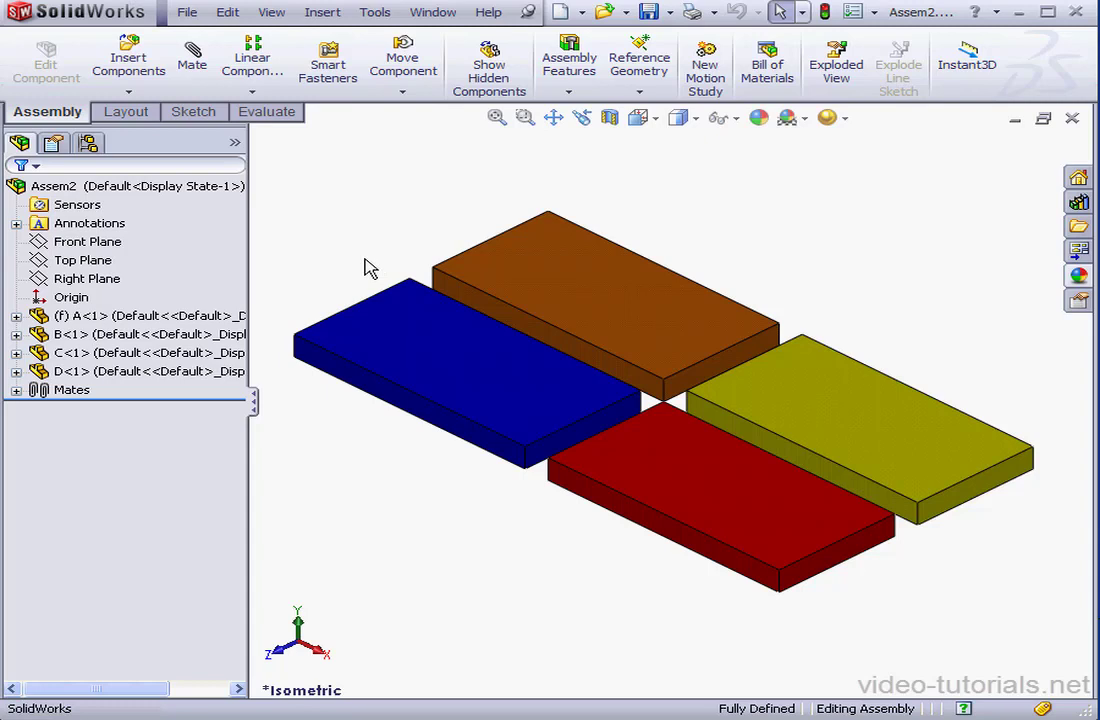
Step: Begin a circle sketch on component D's red top face, at the four plates' junction
click(420, 355)
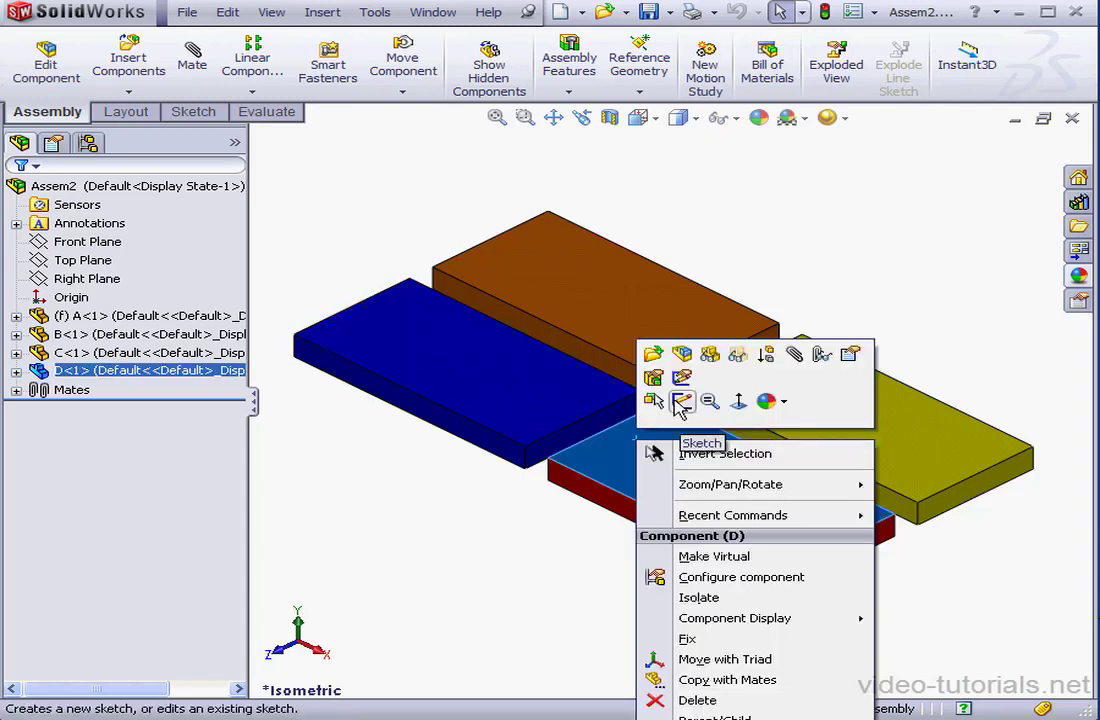
click(701, 442)
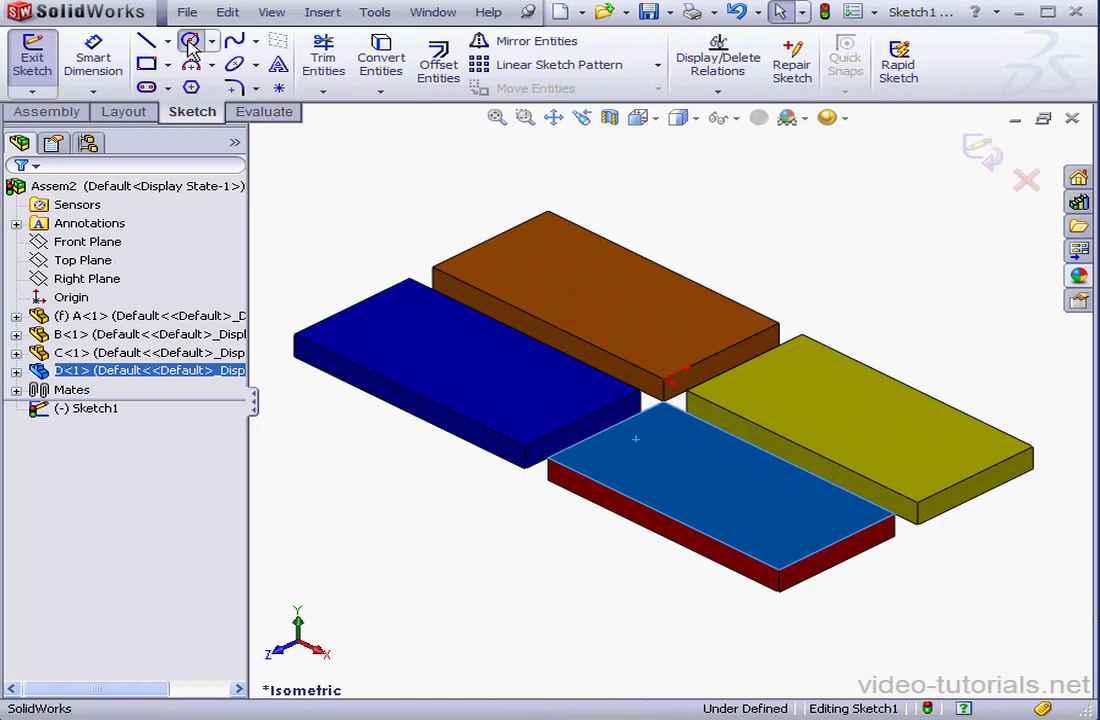
click(190, 40)
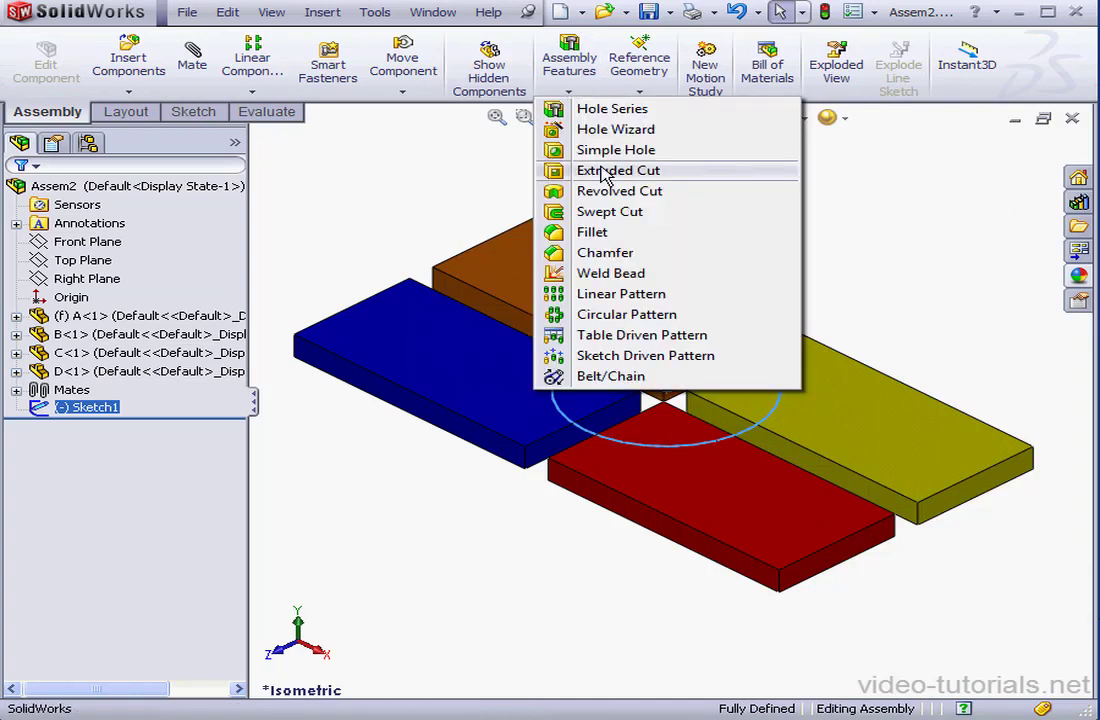
Step: Extrude-cut Sketch1 with Feature Scope limited to the brown and red plates
click(618, 170)
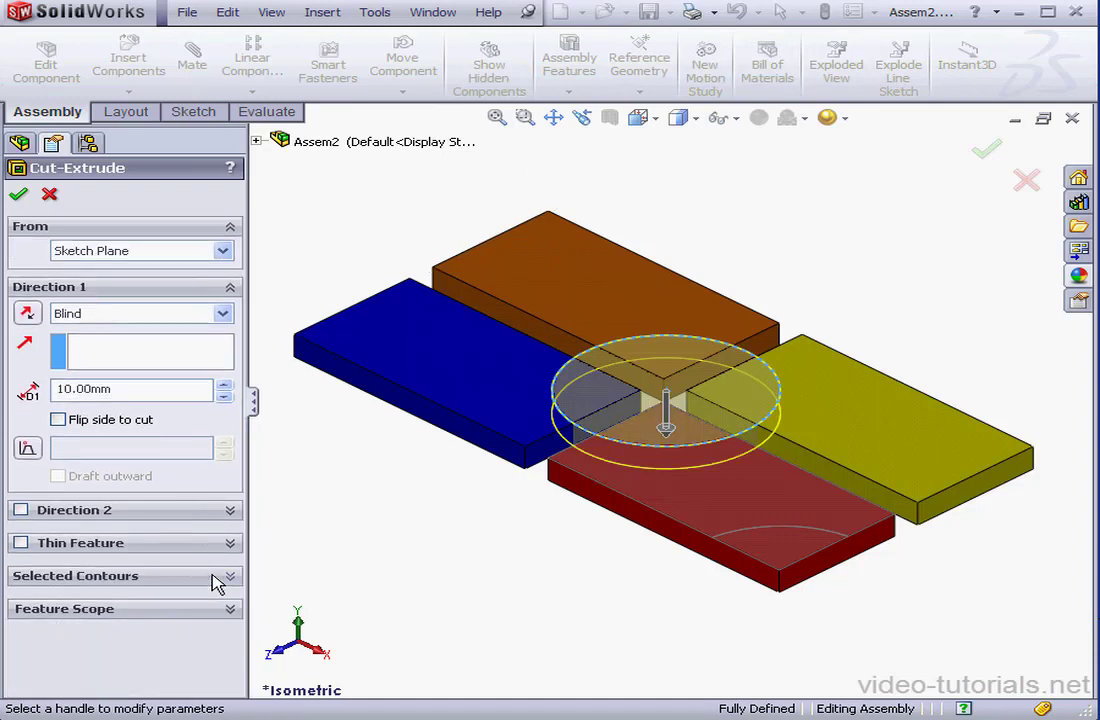
click(64, 608)
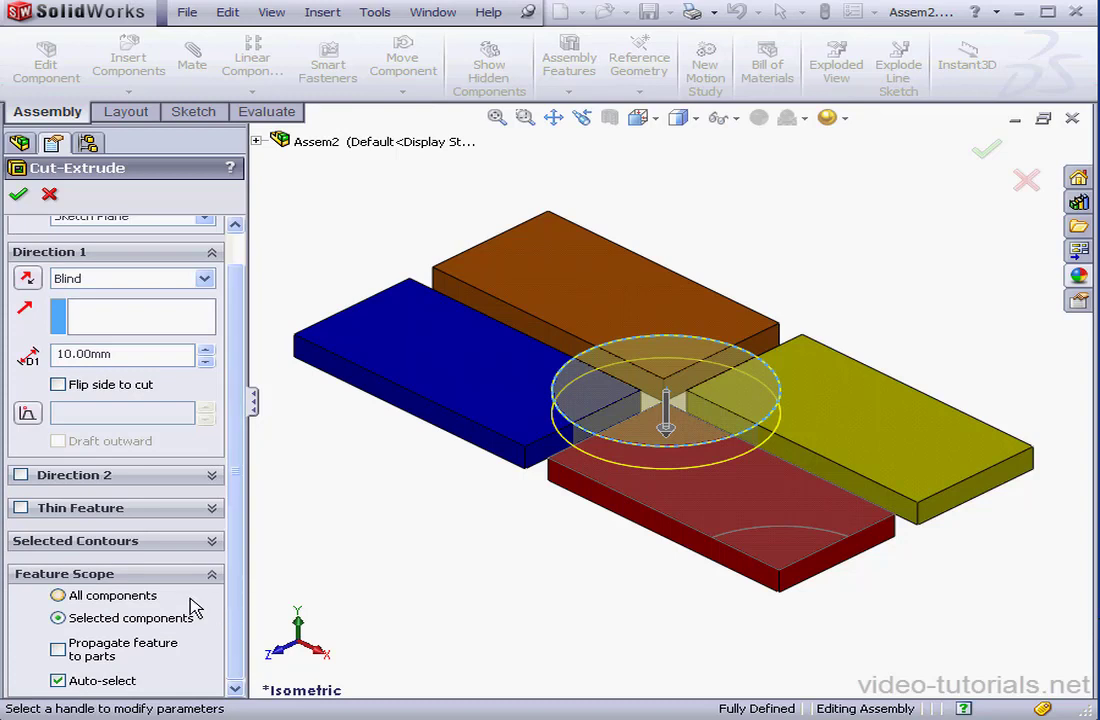
click(58, 620)
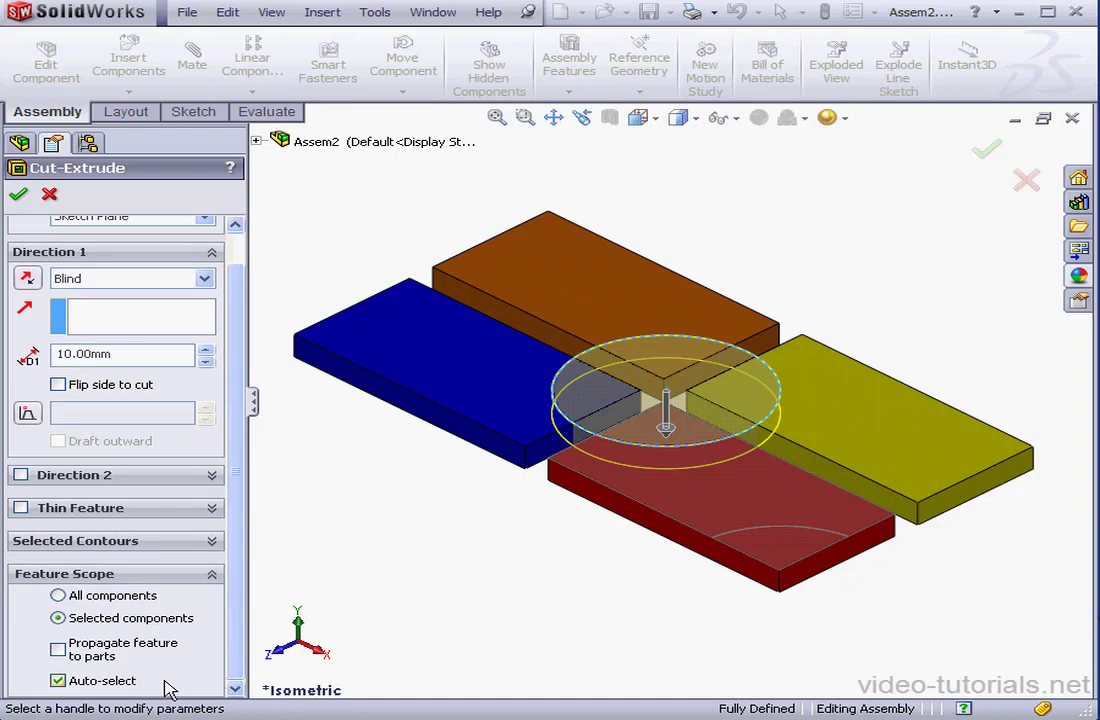
scroll(down, 3)
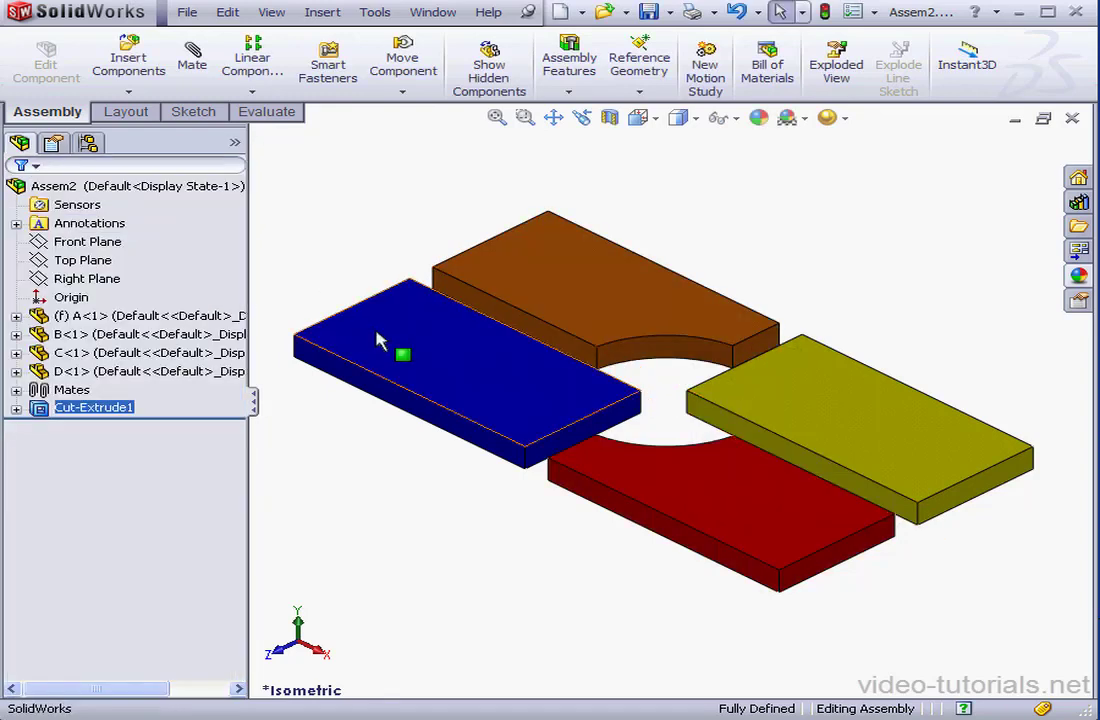
mouse_move(357, 420)
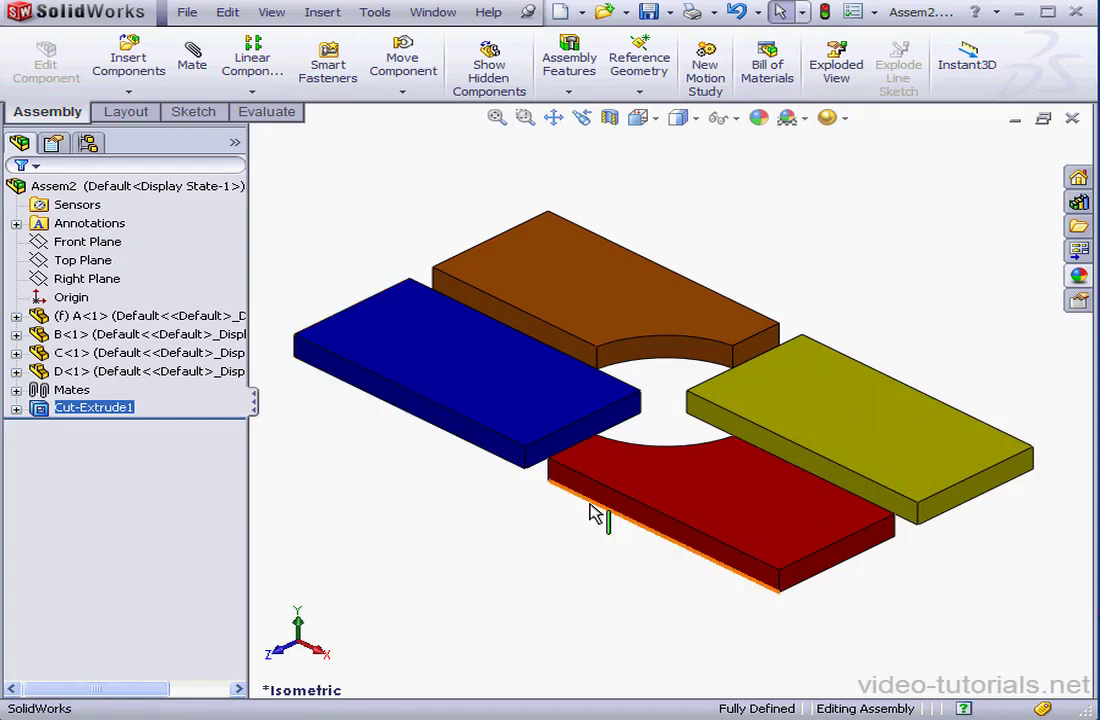
right_click(620, 520)
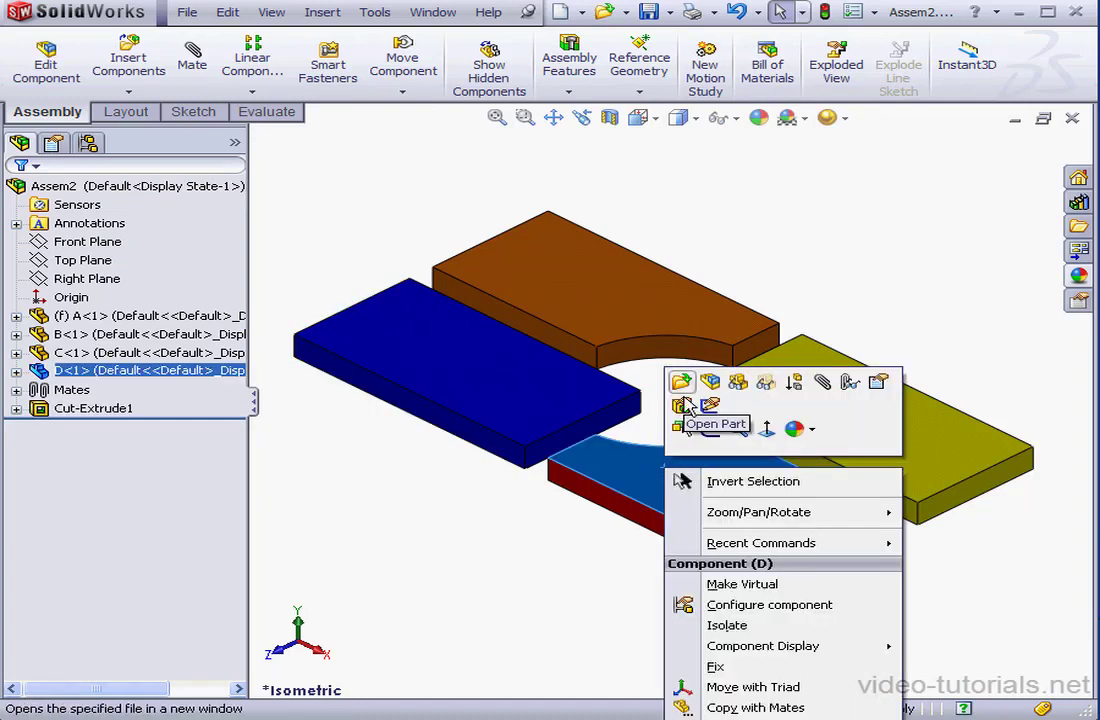
click(716, 424)
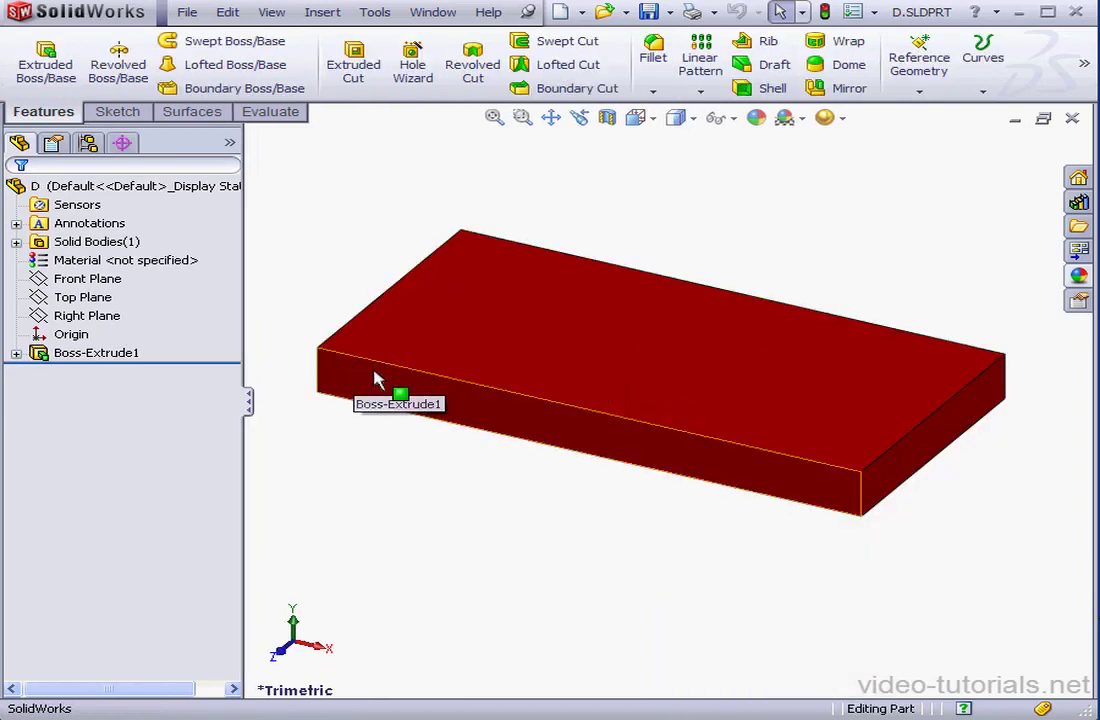
mouse_move(440, 360)
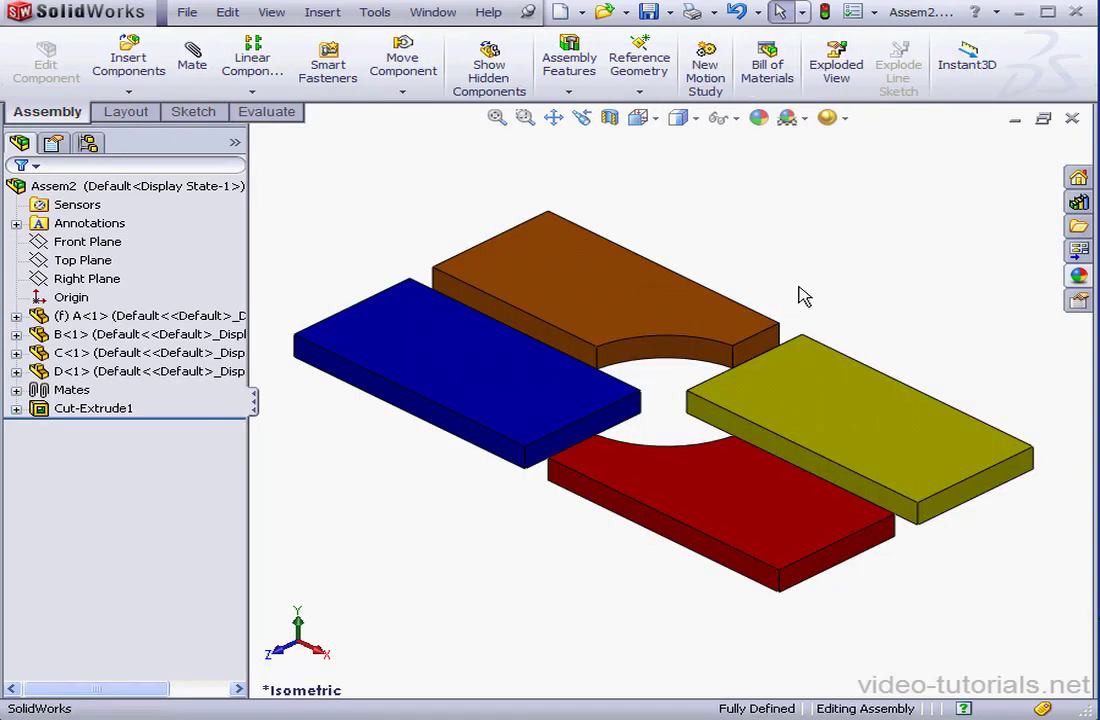
click(93, 408)
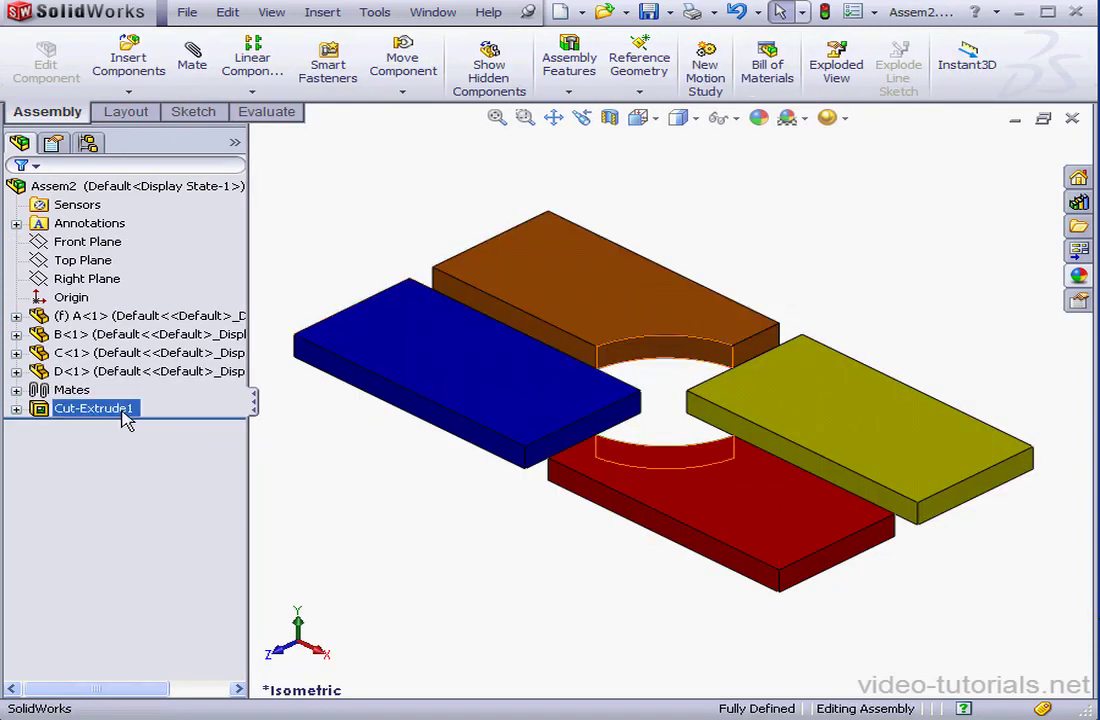
Step: Edit Cut-Extrude1 to enable Propagate feature to parts
double_click(93, 408)
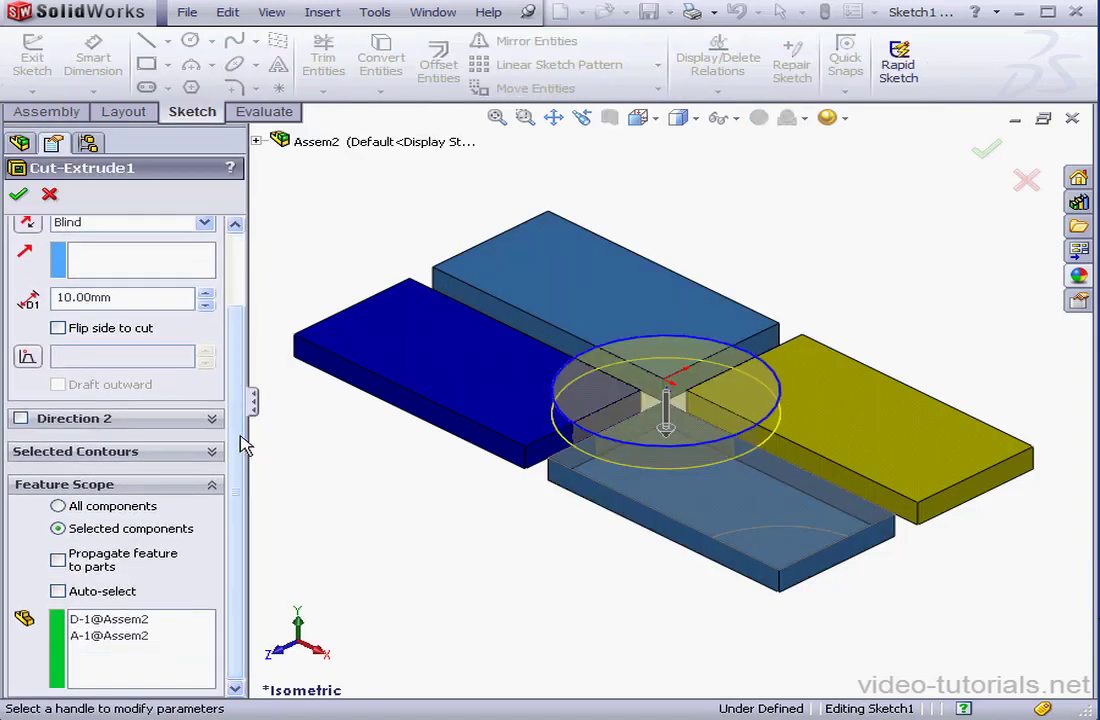
click(58, 558)
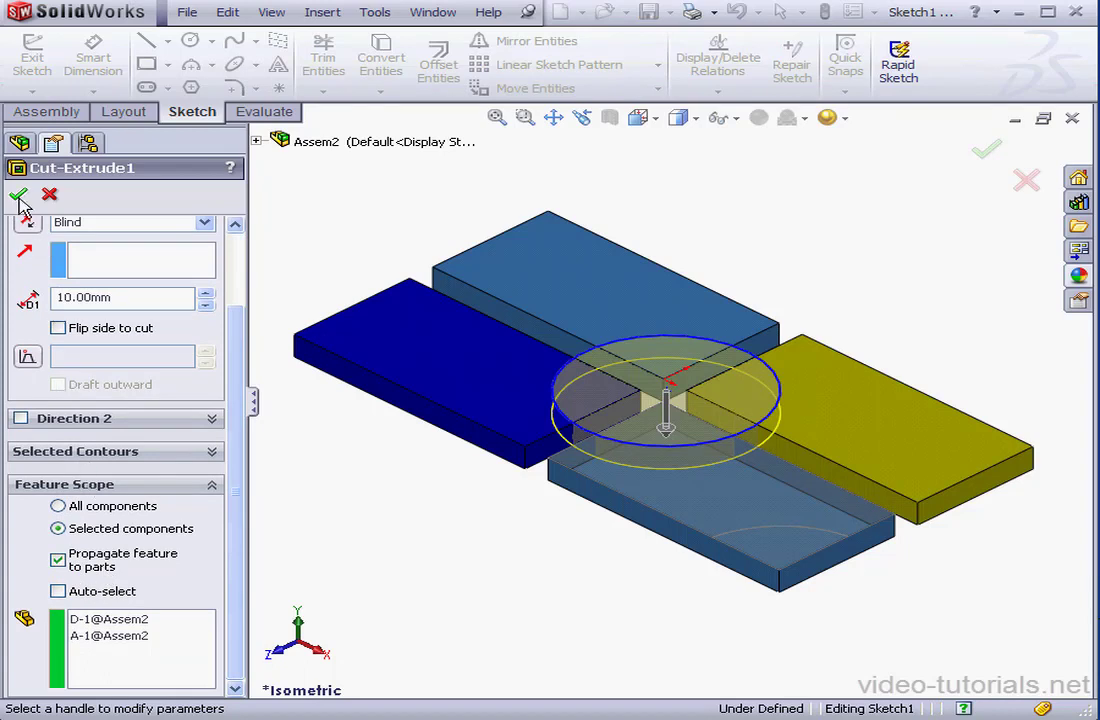
click(18, 195)
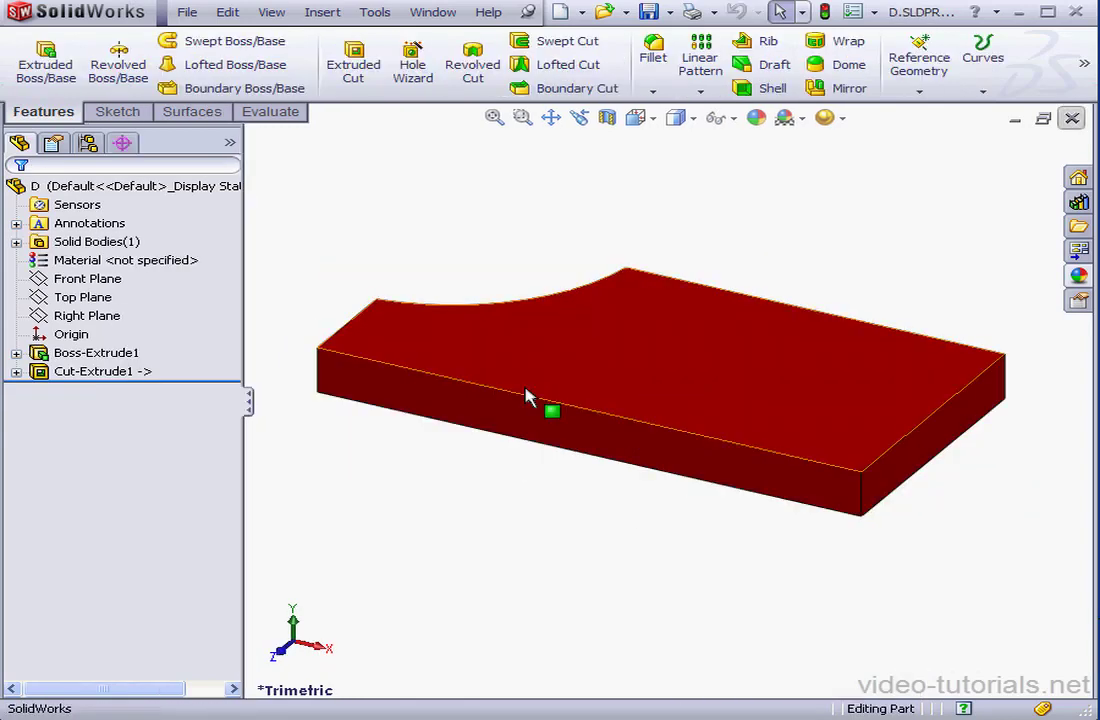
mouse_move(295, 378)
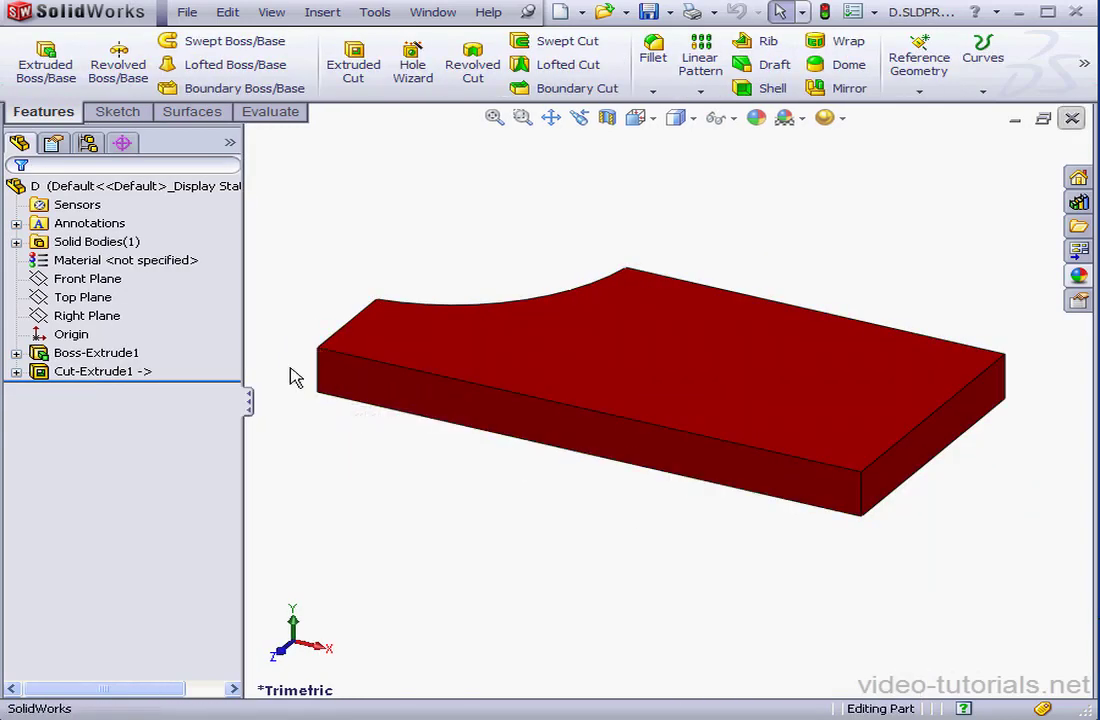
mouse_move(278, 345)
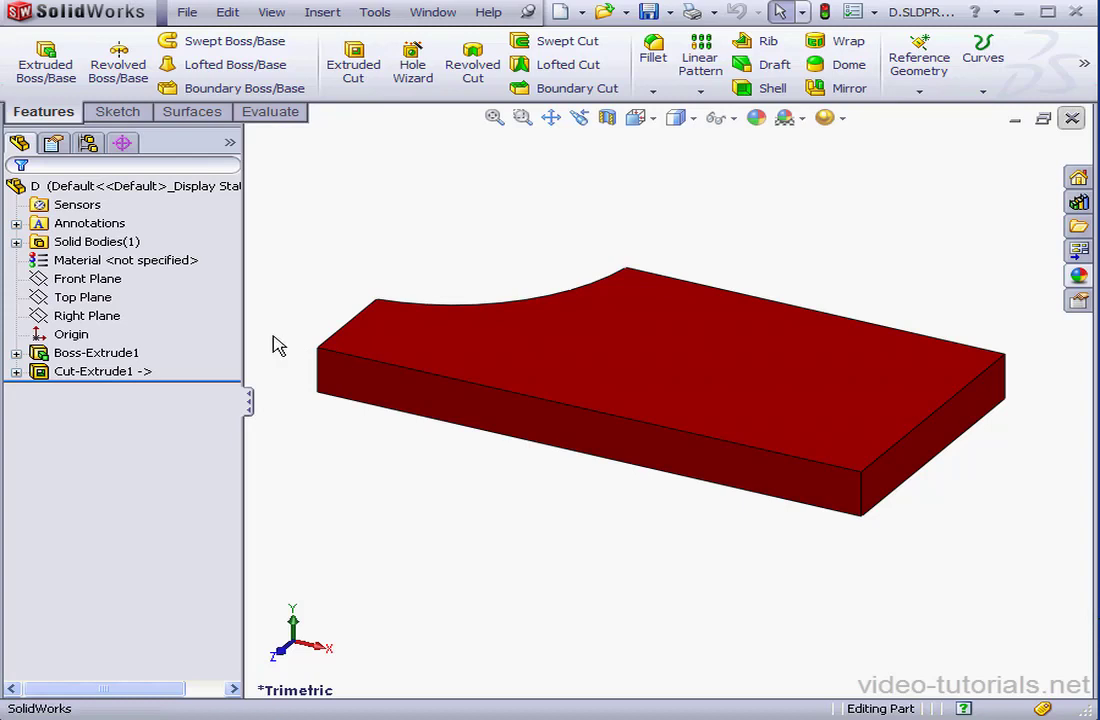
click(93, 371)
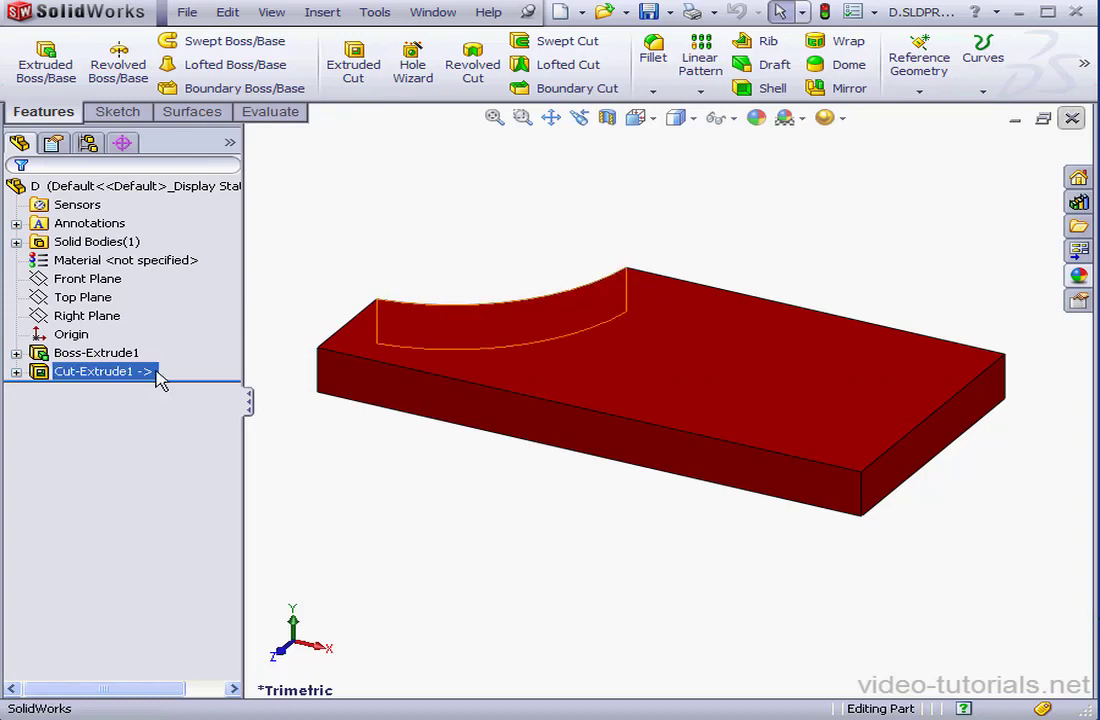
click(95, 371)
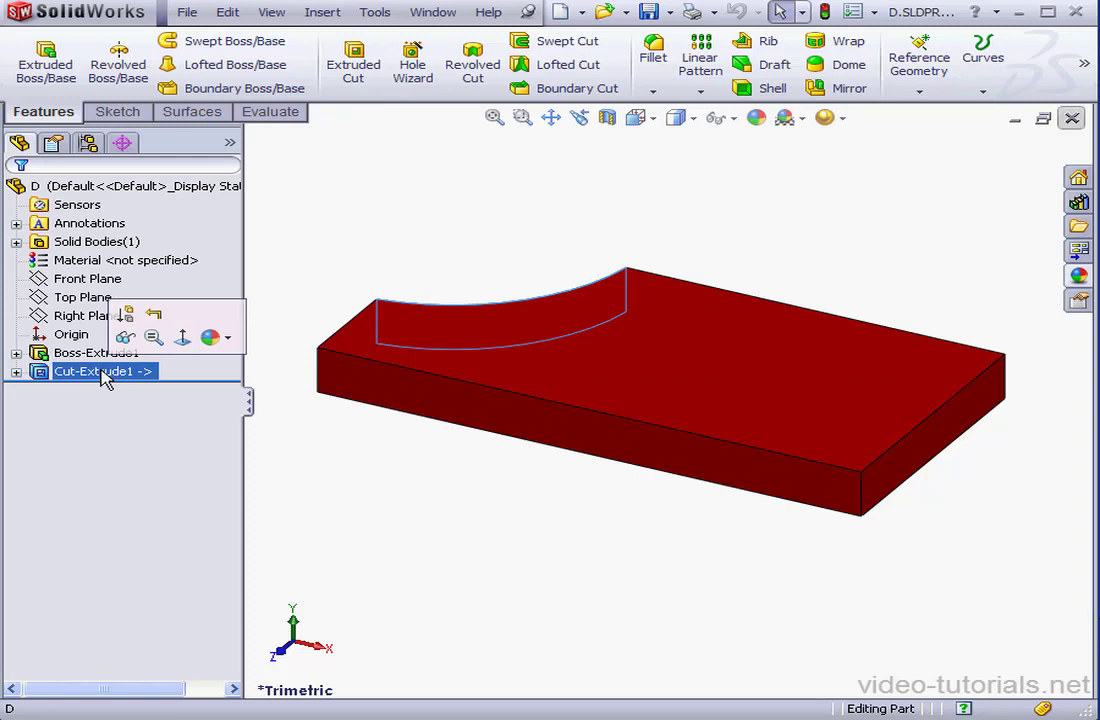
mouse_move(104, 378)
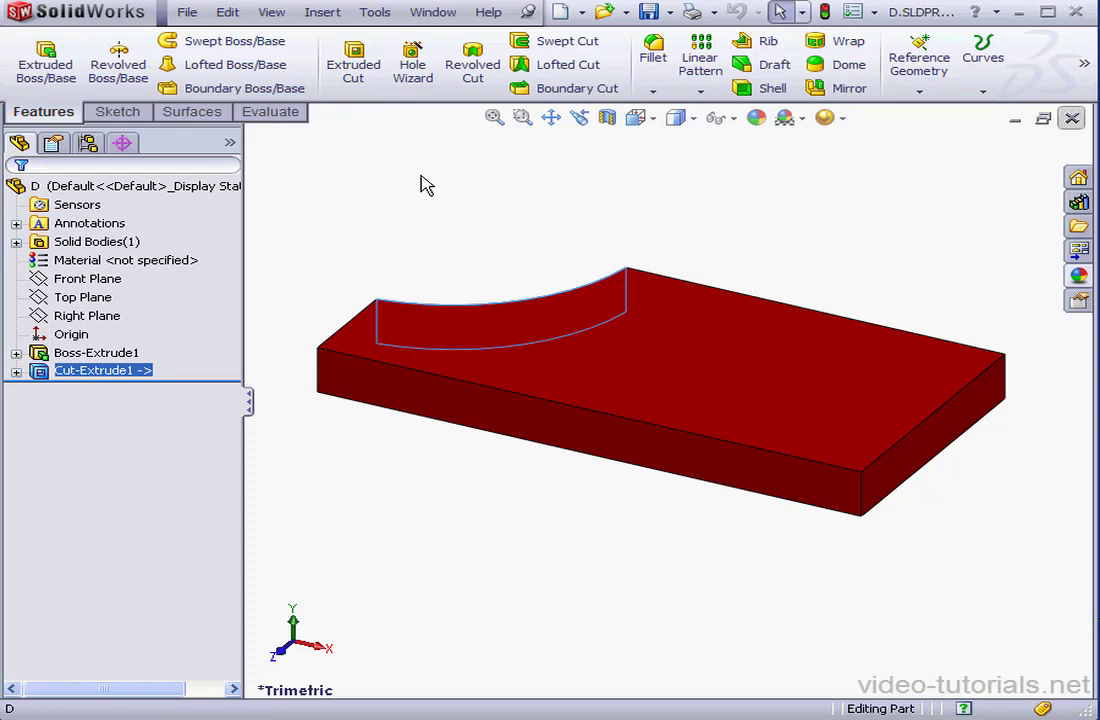
Step: Bring Assem1.SLDASM to the front through the Window menu
click(433, 12)
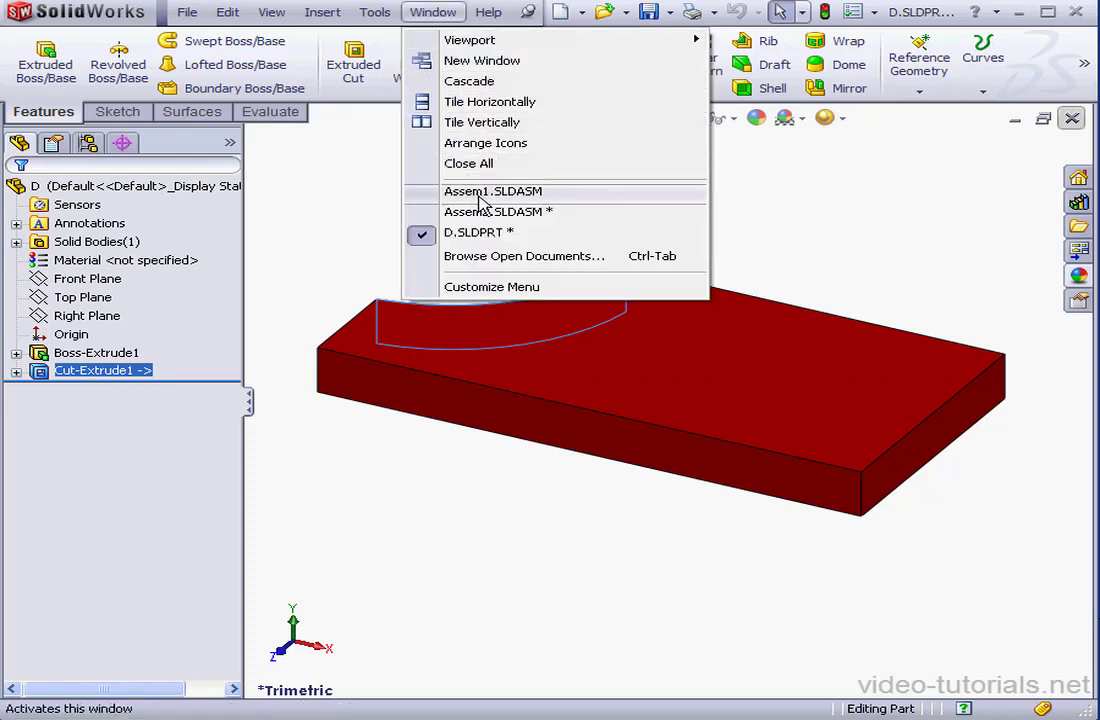
click(492, 191)
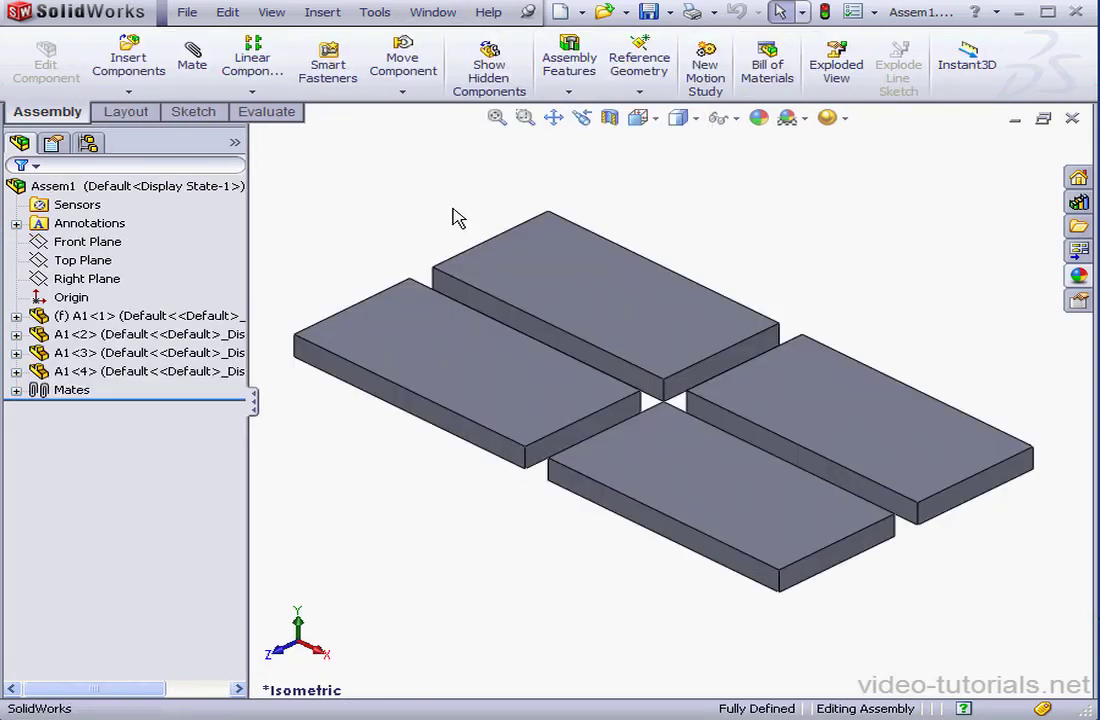
mouse_move(379, 229)
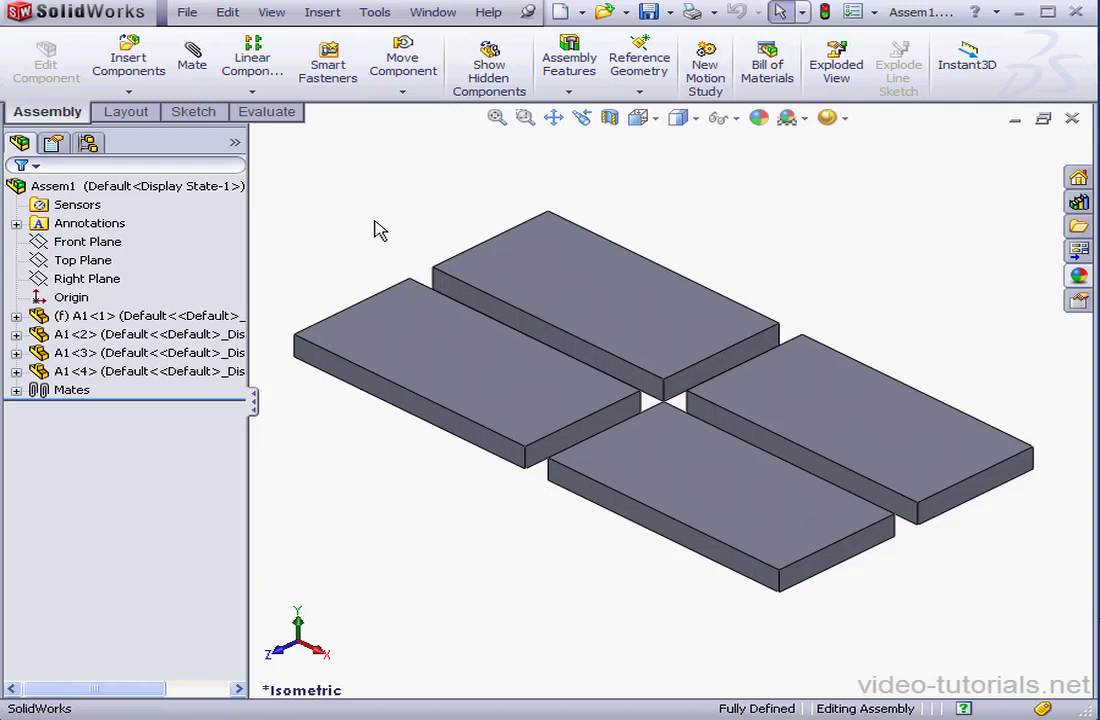
click(120, 315)
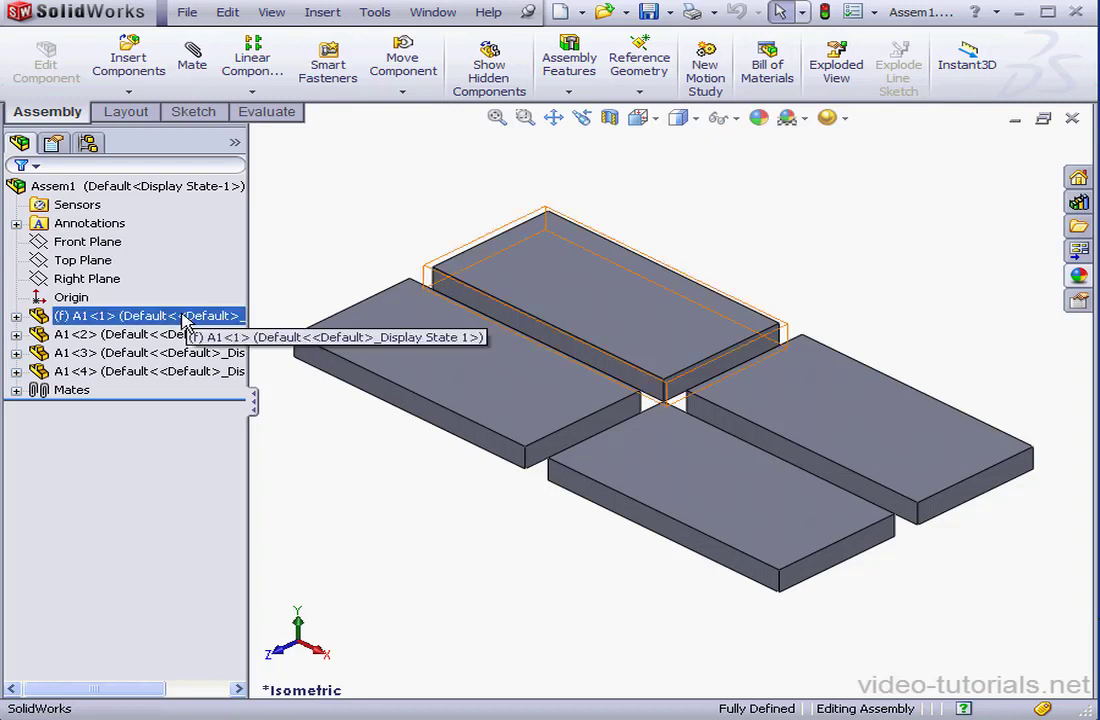
Step: Draw a corner-rectangle square over the central gap between the four grey plates
click(405, 285)
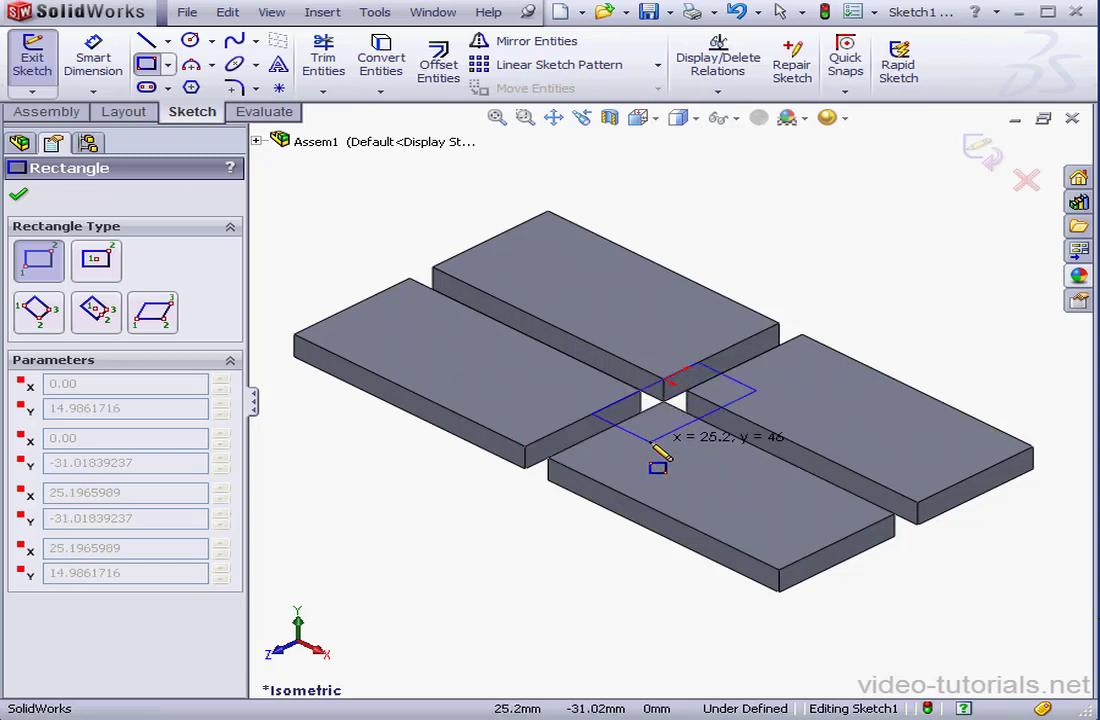
click(675, 390)
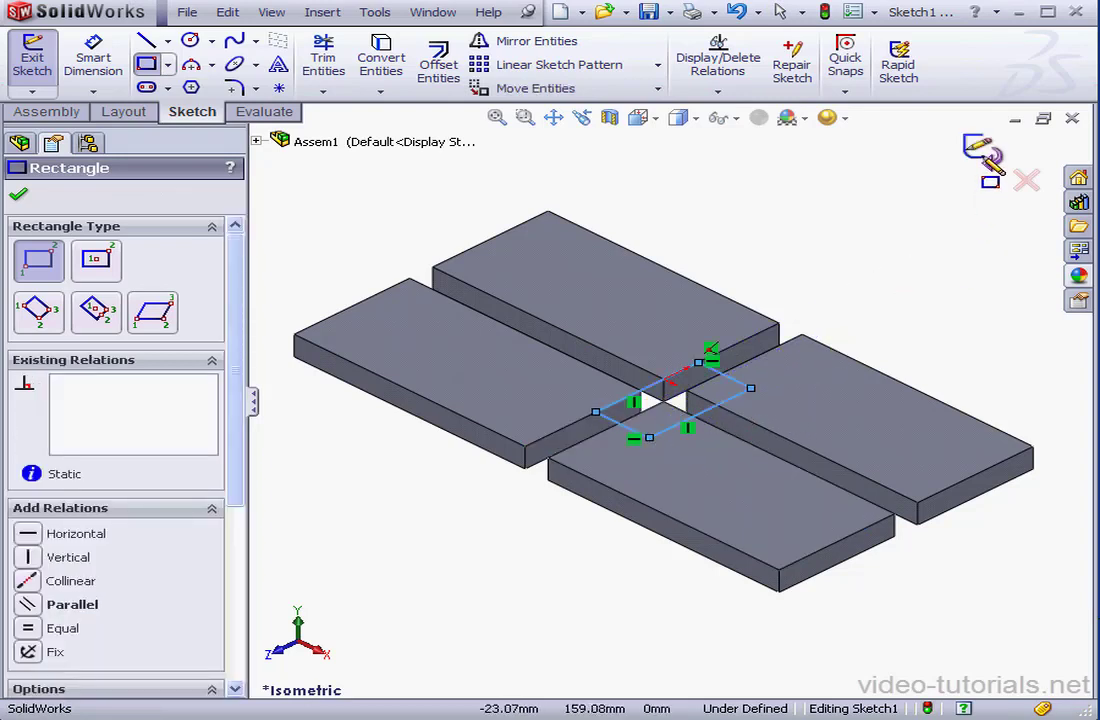
click(569, 60)
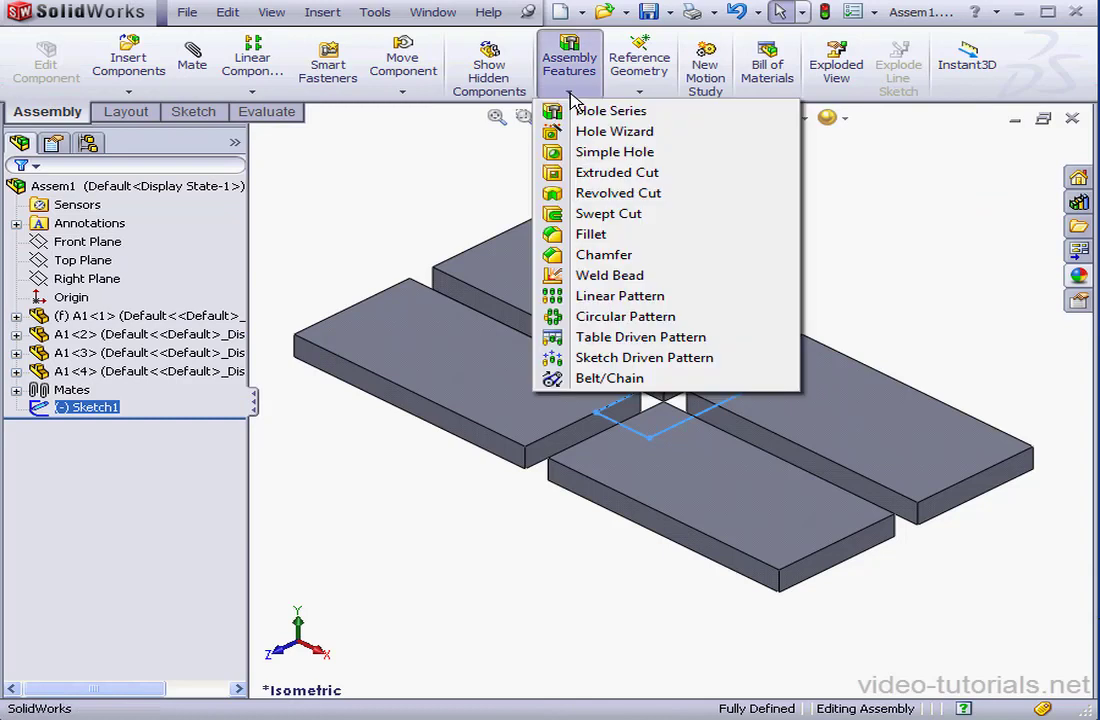
Step: Revolve-cut the square about one edge into plates A1-1 and A1-4, propagated to parts
click(618, 193)
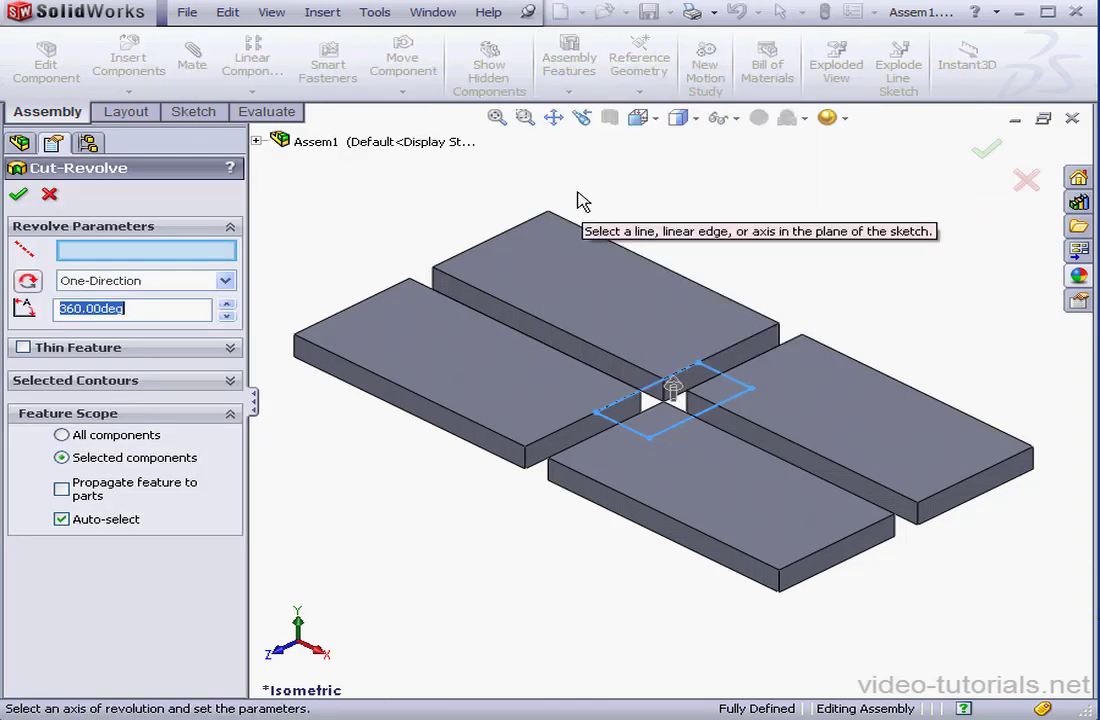
click(647, 405)
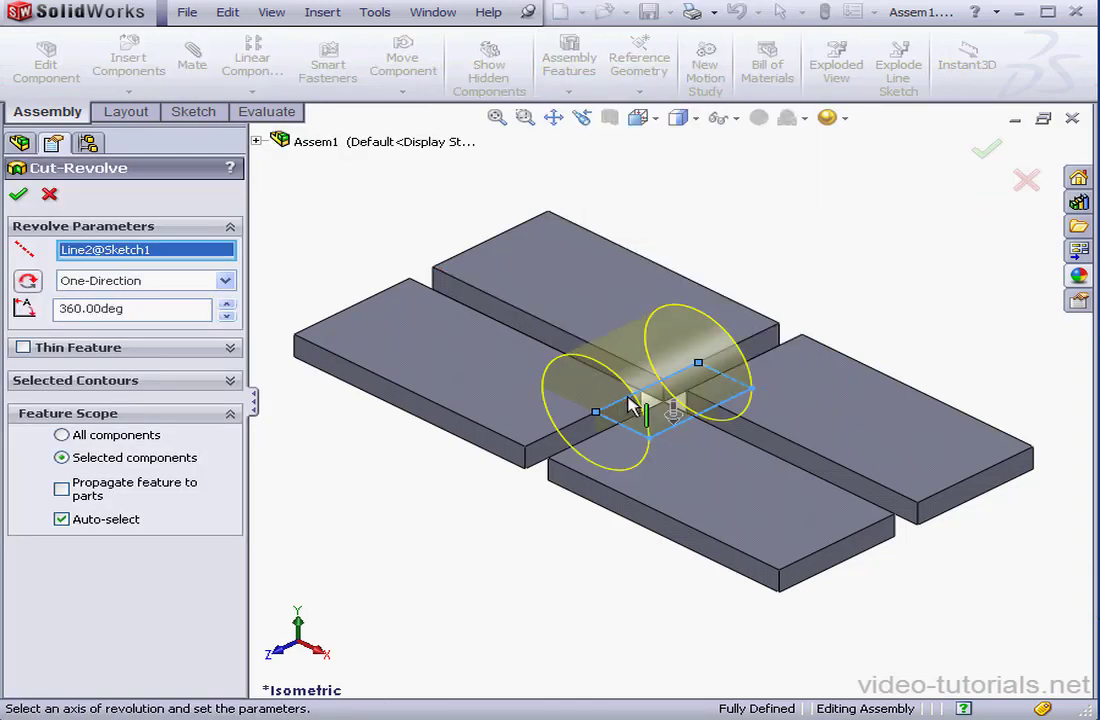
mouse_move(510, 425)
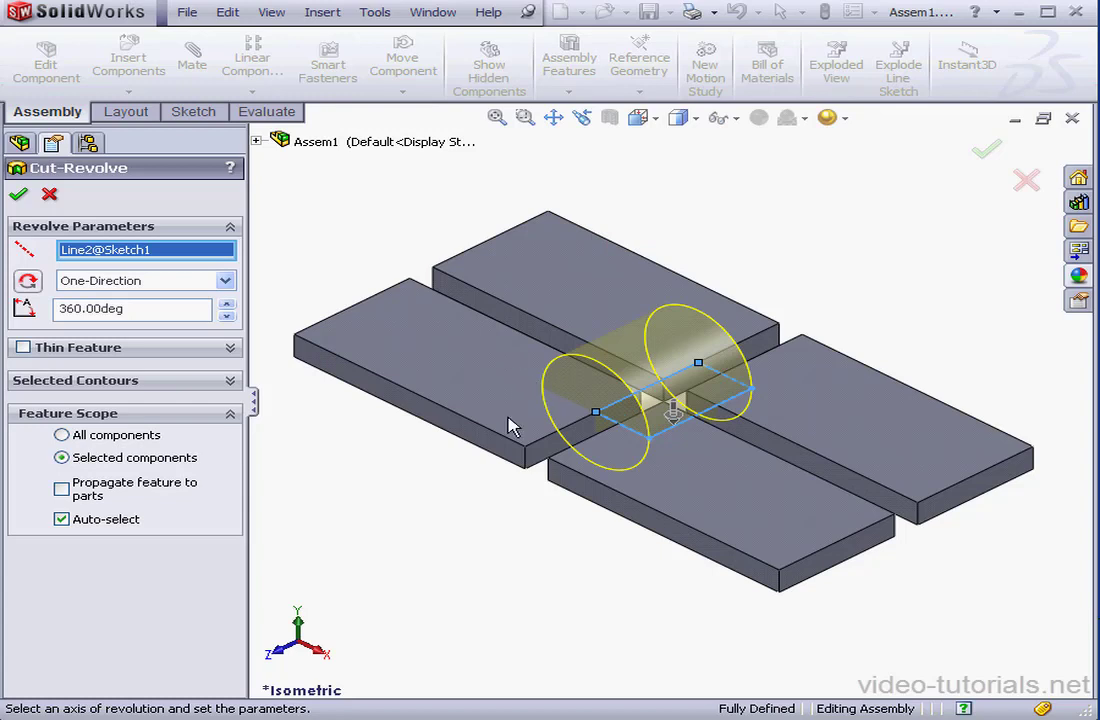
click(61, 519)
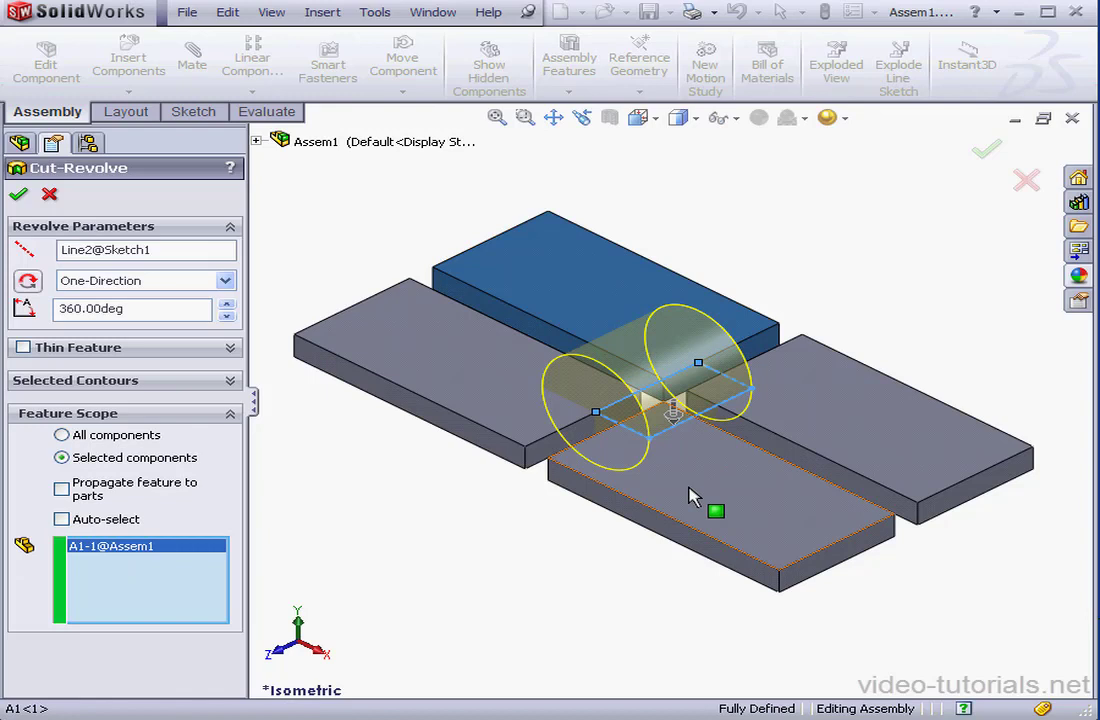
click(700, 480)
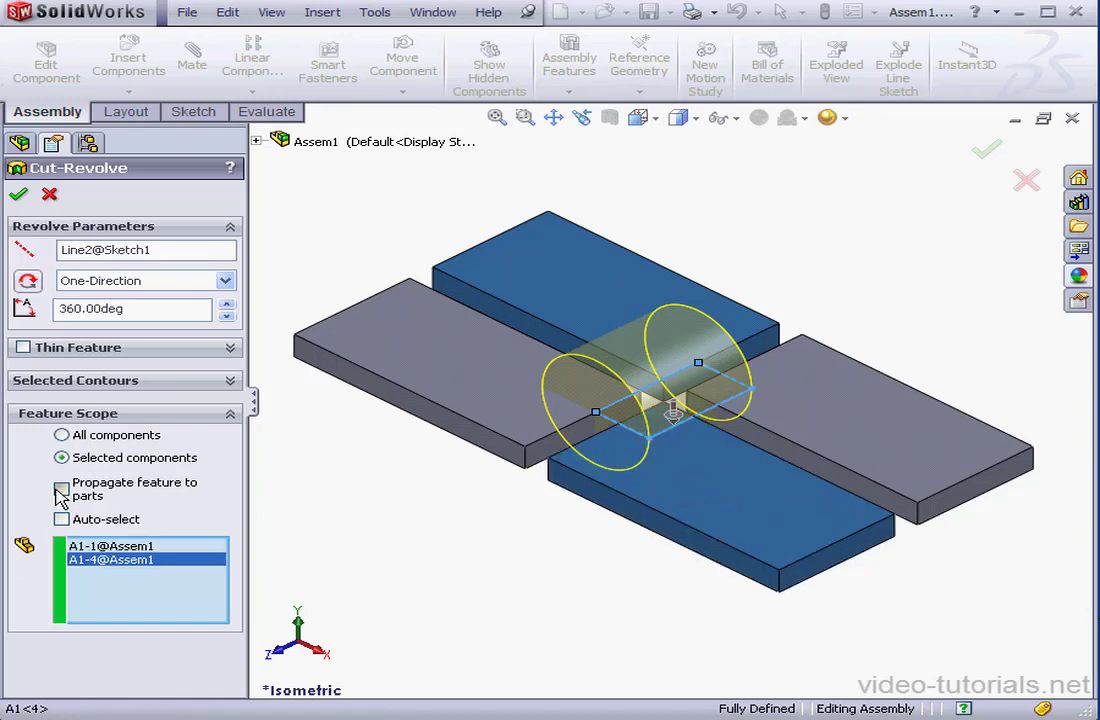
click(61, 489)
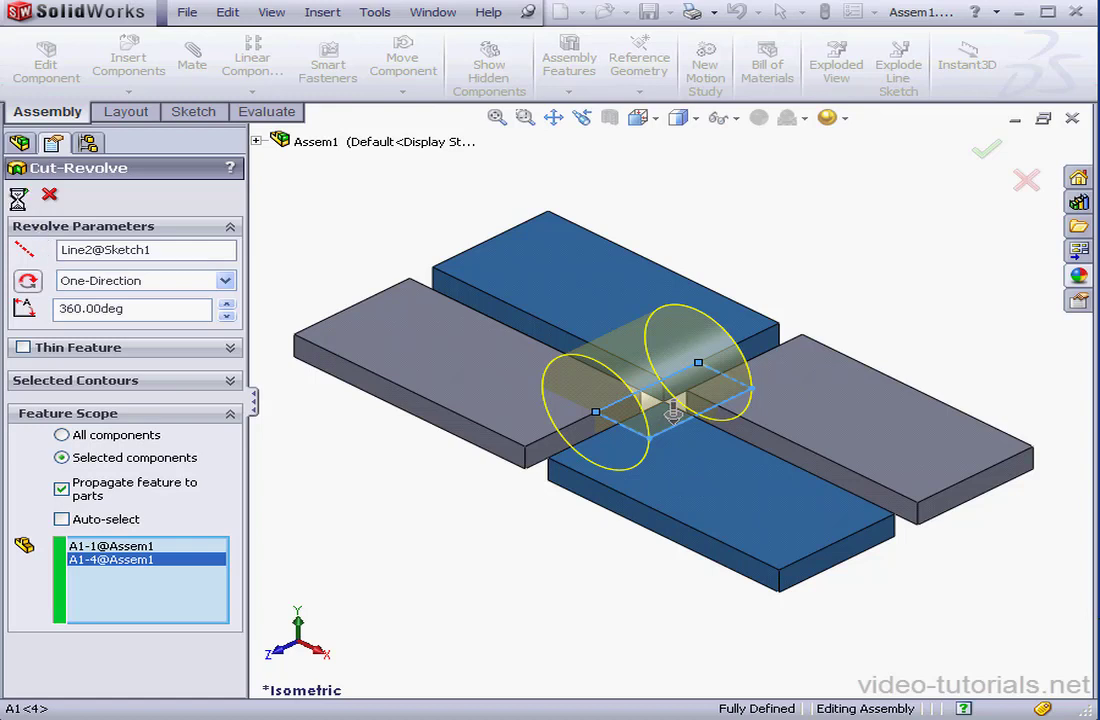
click(985, 149)
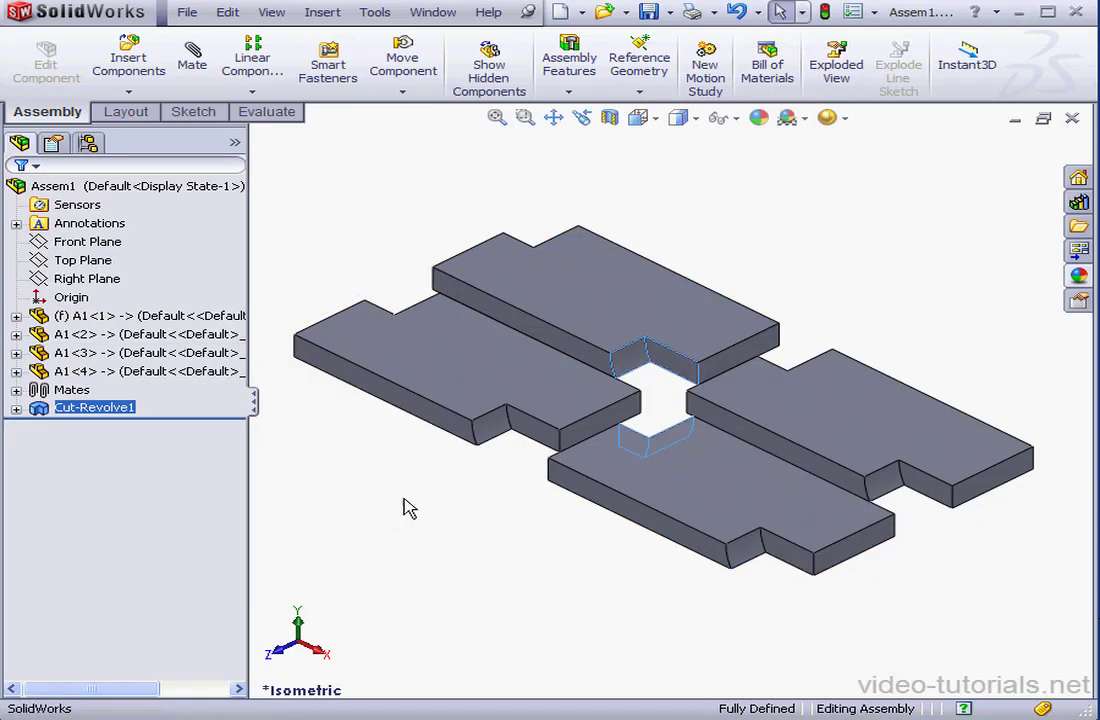
mouse_move(248, 468)
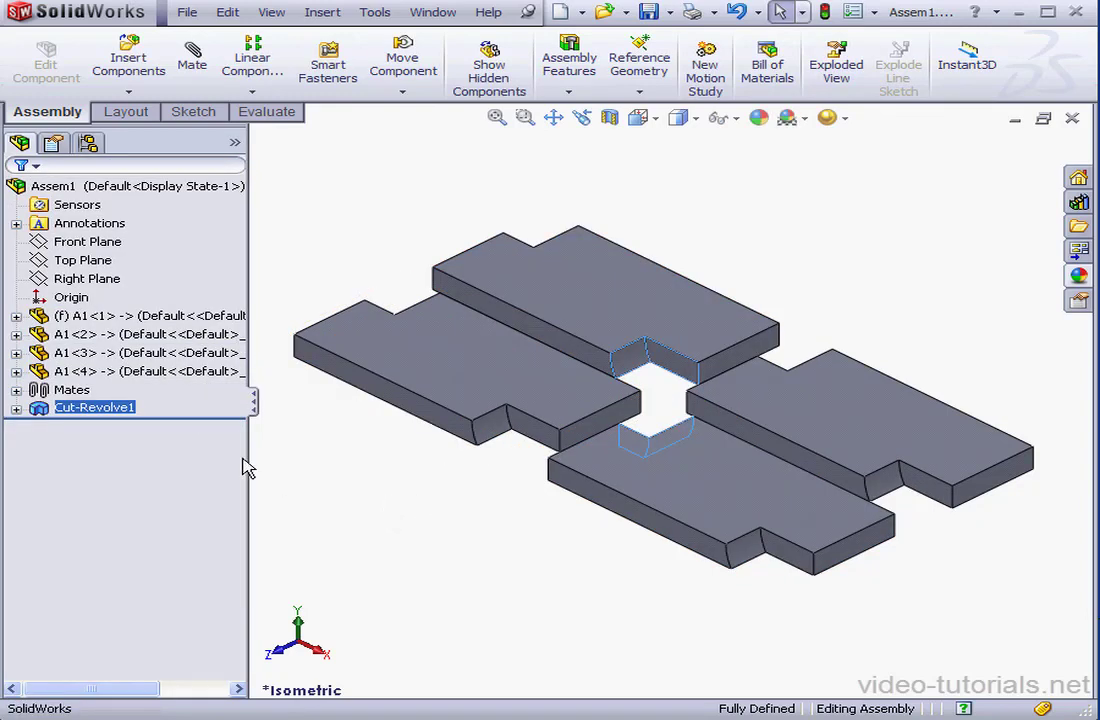
Step: Switch off Propagate feature to parts on Cut-Revolve1
double_click(94, 407)
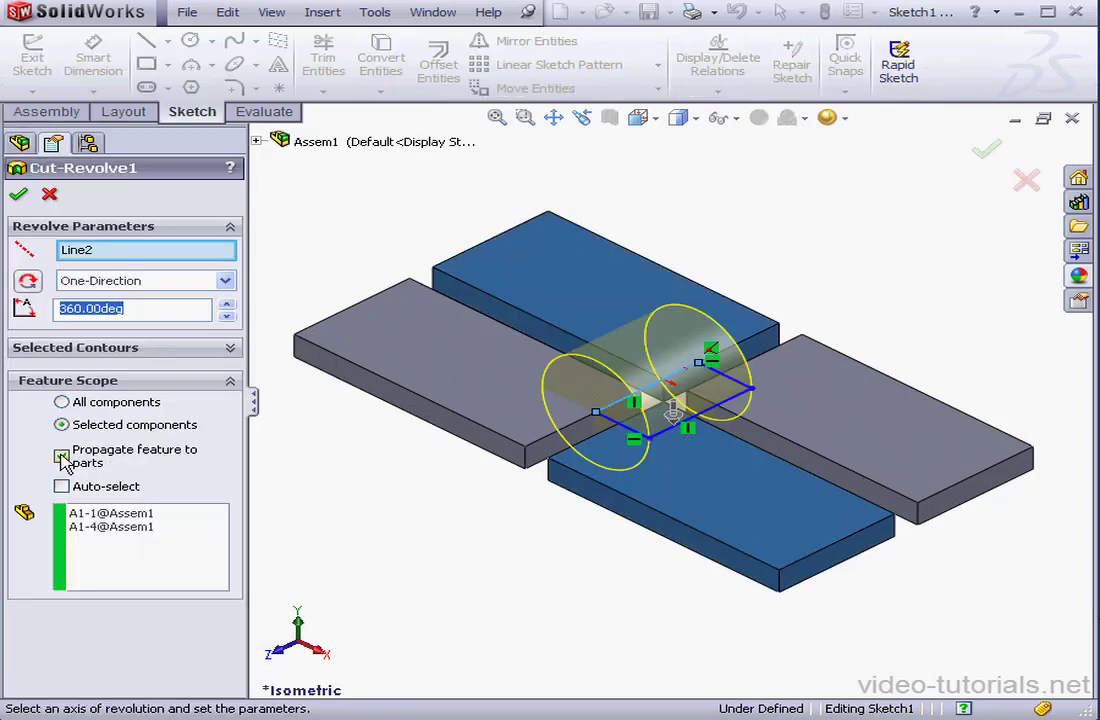
click(61, 456)
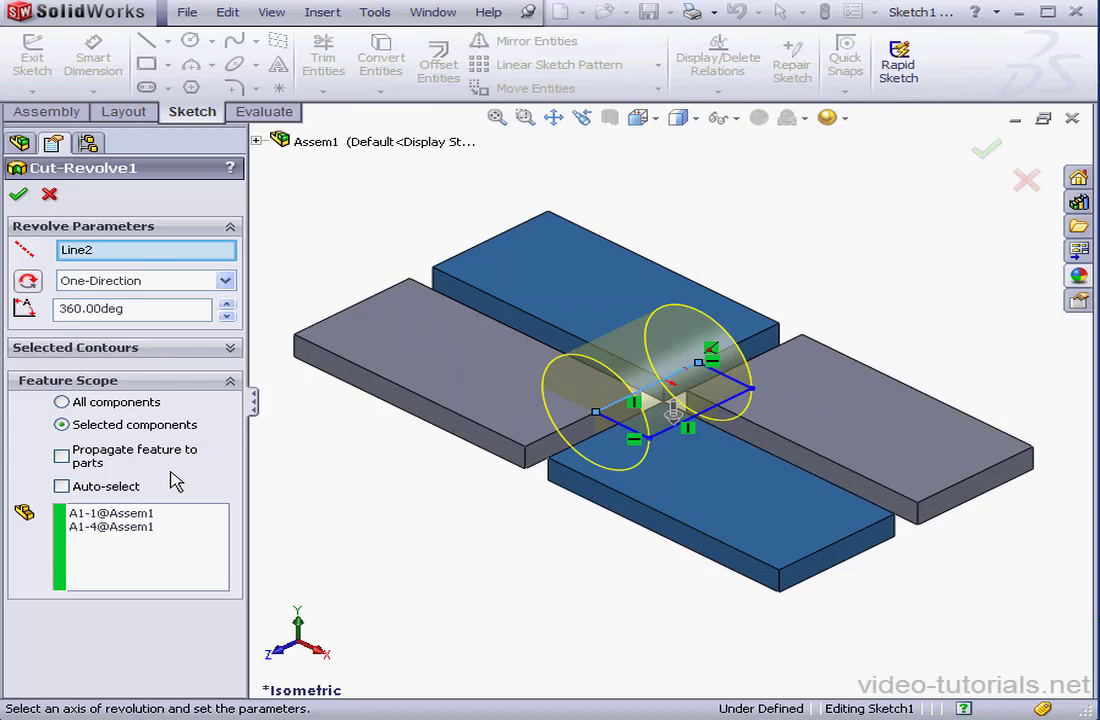
click(18, 194)
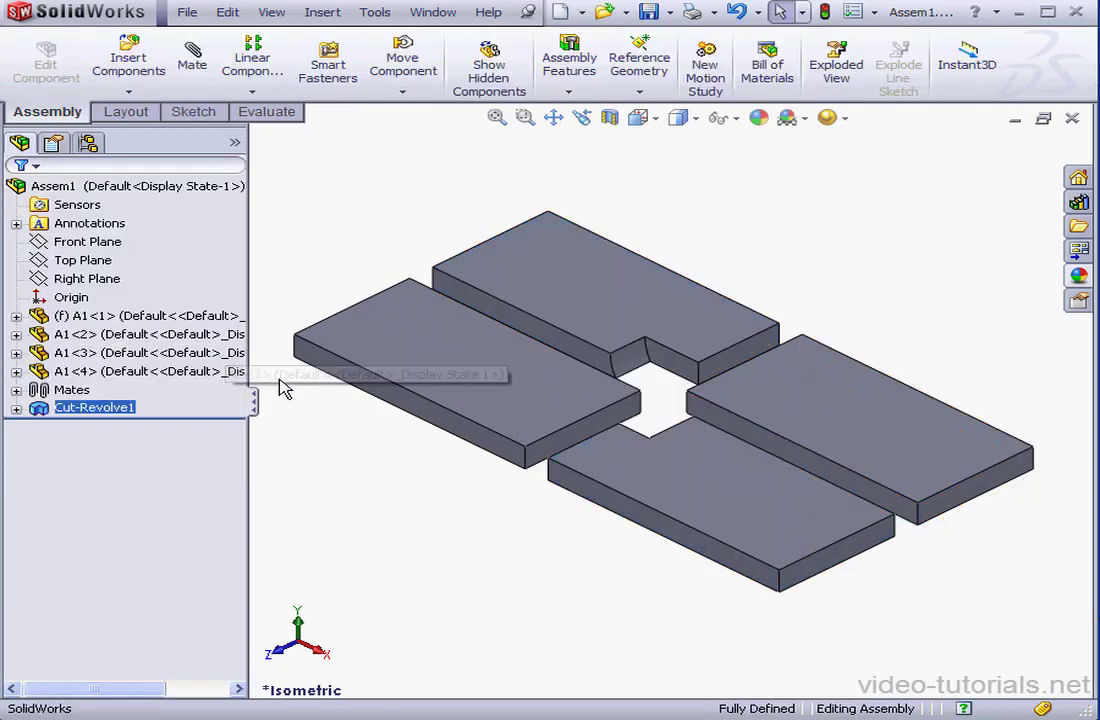
mouse_move(333, 451)
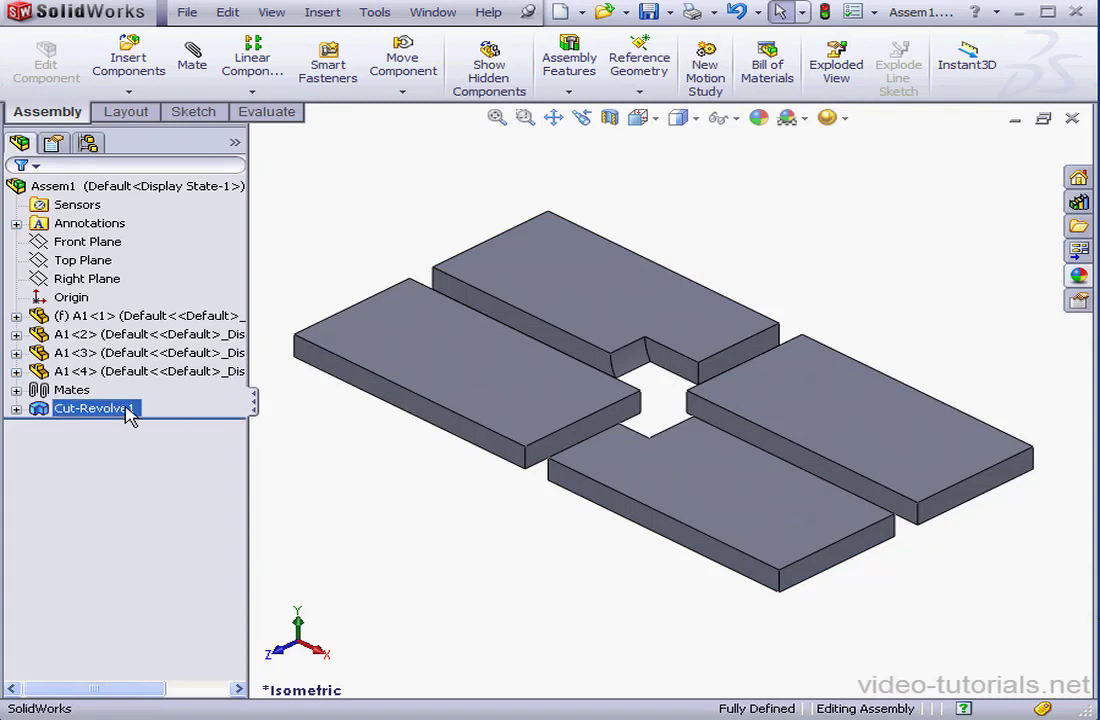
double_click(96, 408)
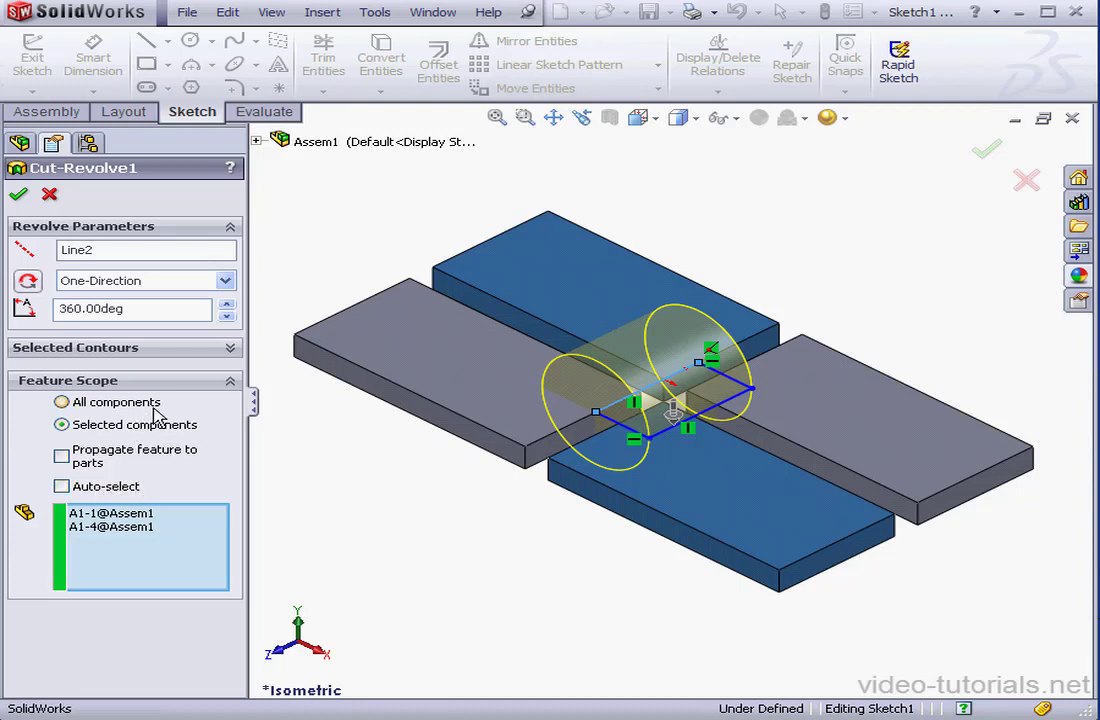
mouse_move(158, 470)
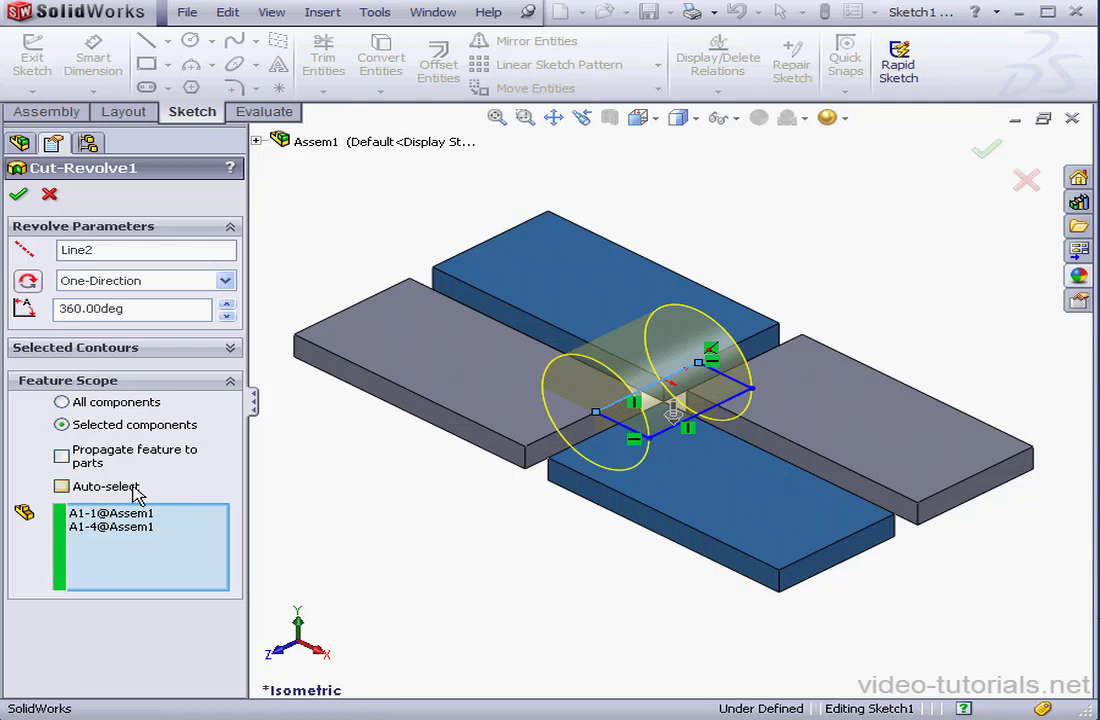
mouse_move(160, 497)
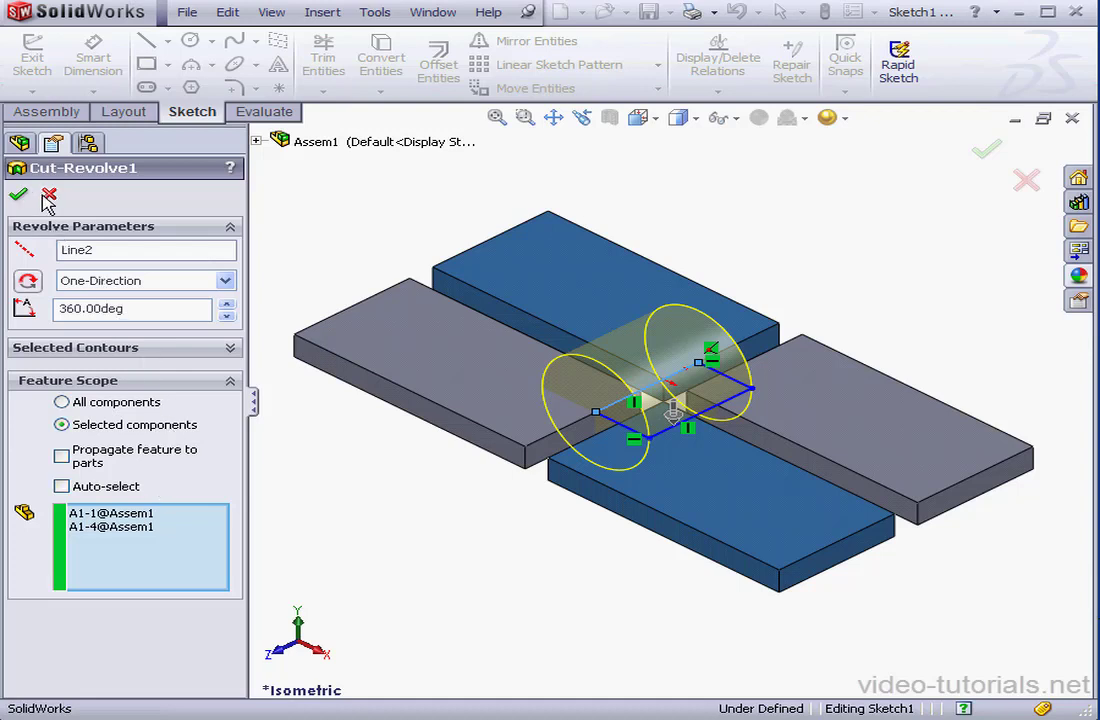
click(18, 194)
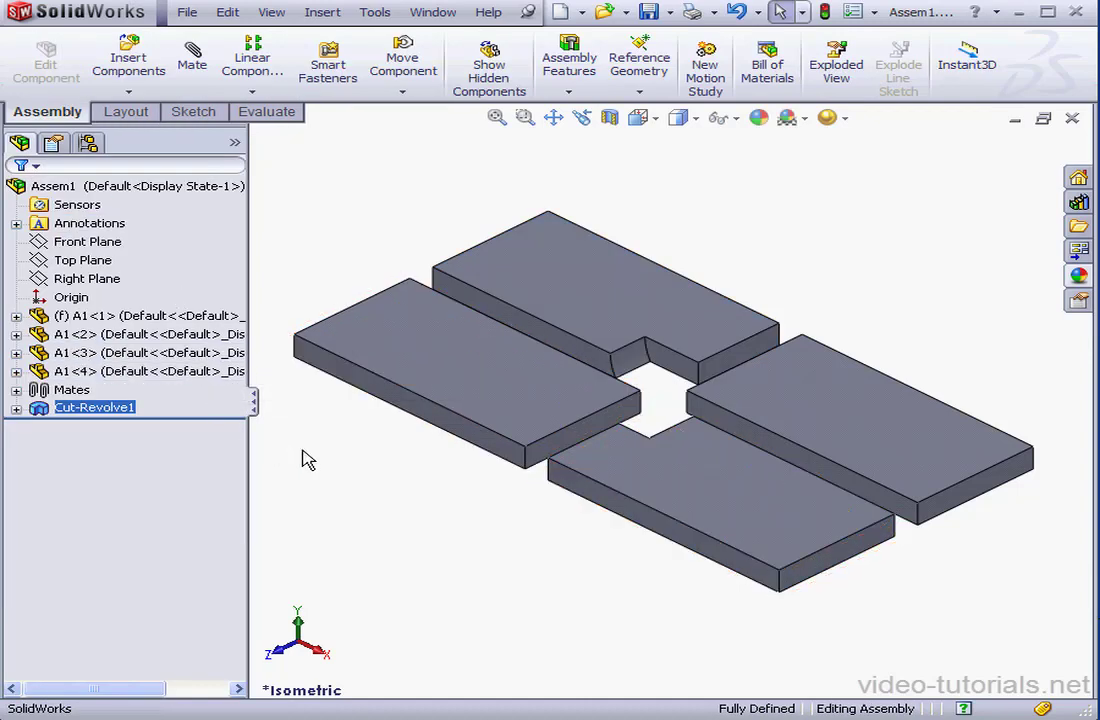